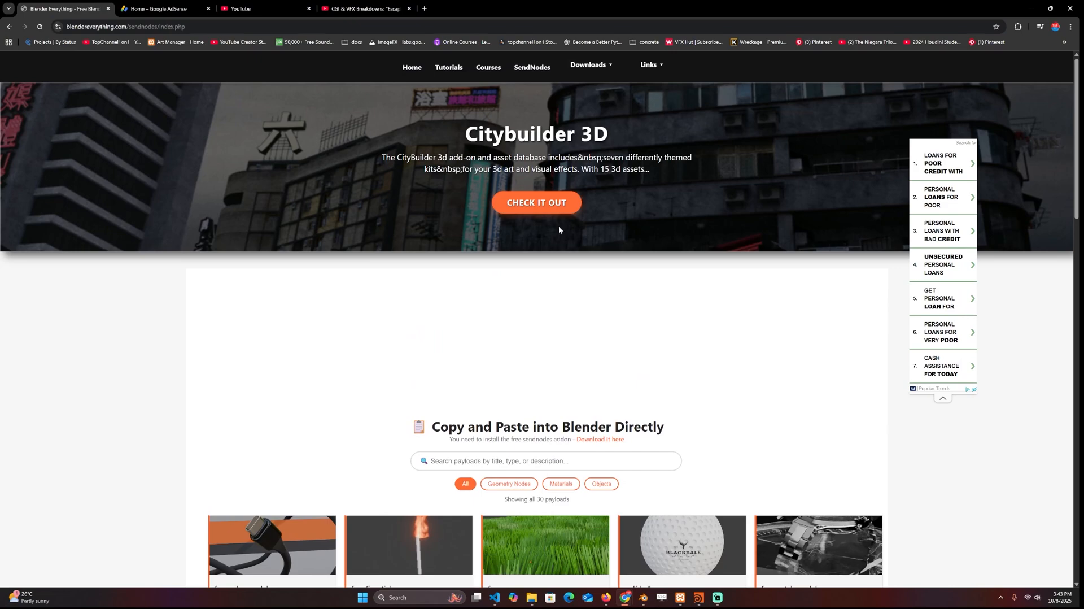
Scroll the SendNodes payloads page down to the grid of template cards
{"action": "scroll", "scroll_direction": "down", "scroll_amount": 3}
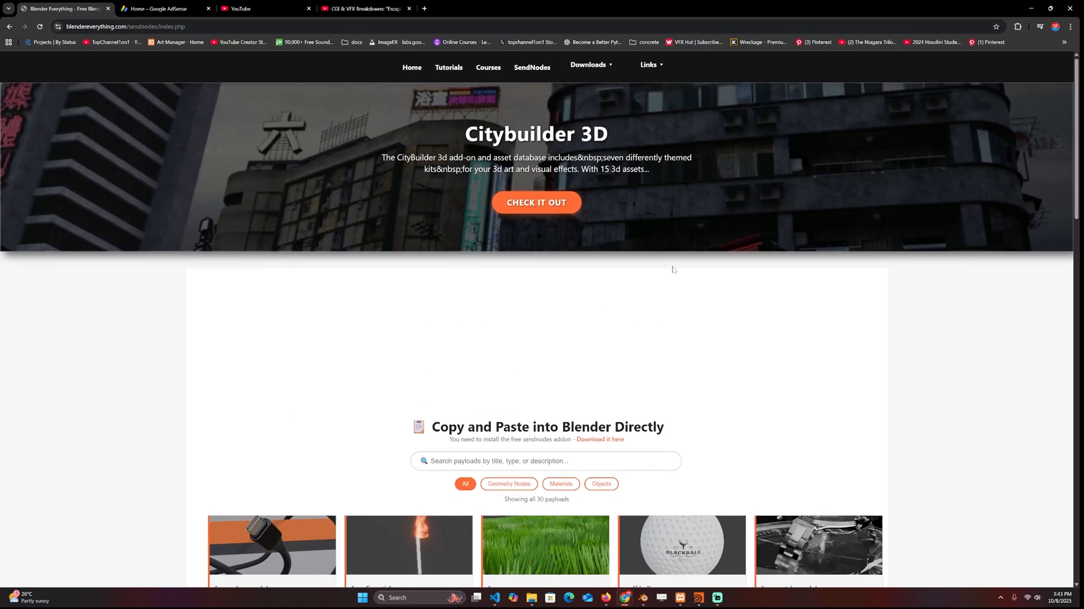
{"action": "scroll", "scroll_direction": "down", "scroll_amount": 3}
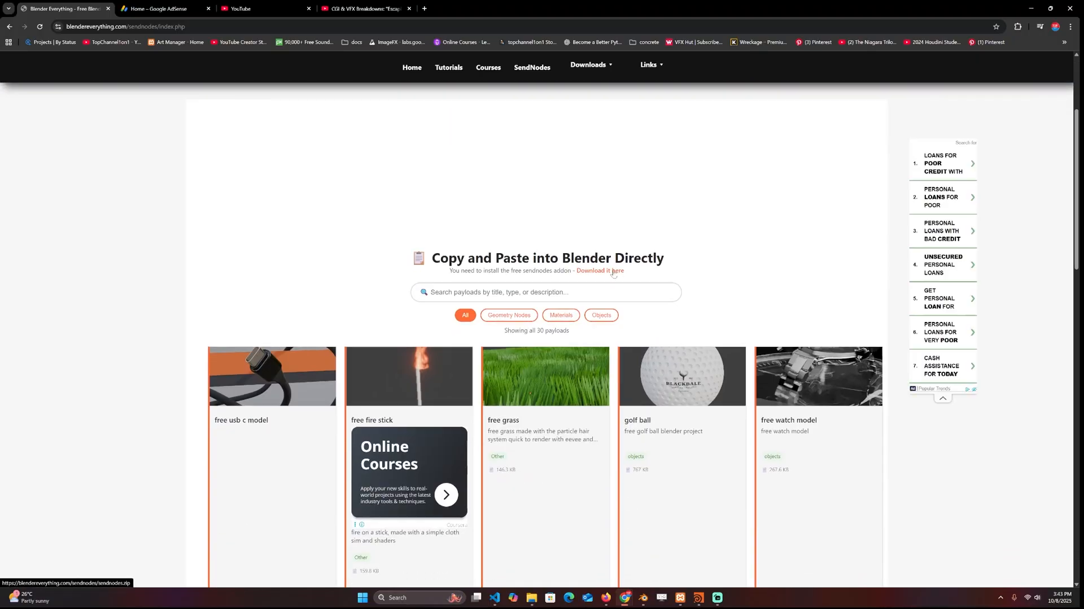
{"action": "mouse_move", "coordinate": [644, 603]}
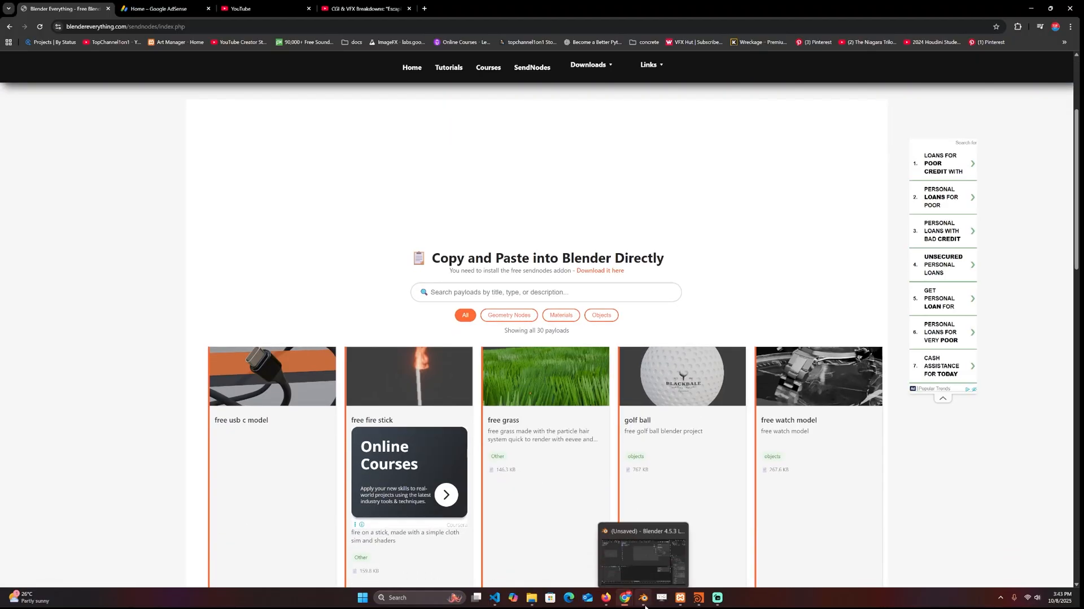
{"action": "scroll", "scroll_direction": "down", "scroll_amount": 3}
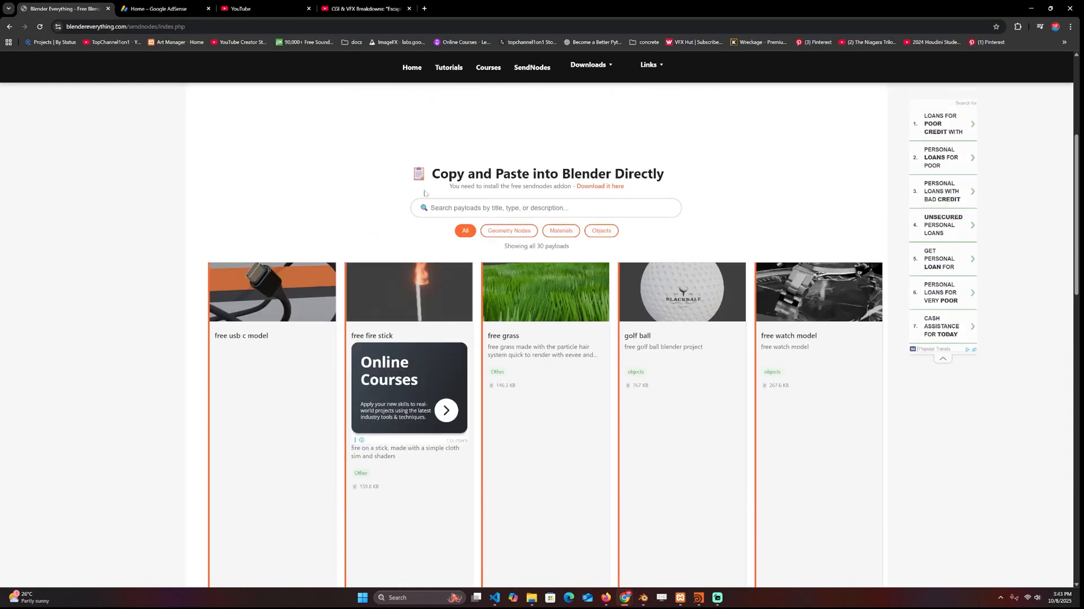
{"action": "scroll", "scroll_direction": "down", "scroll_amount": 3}
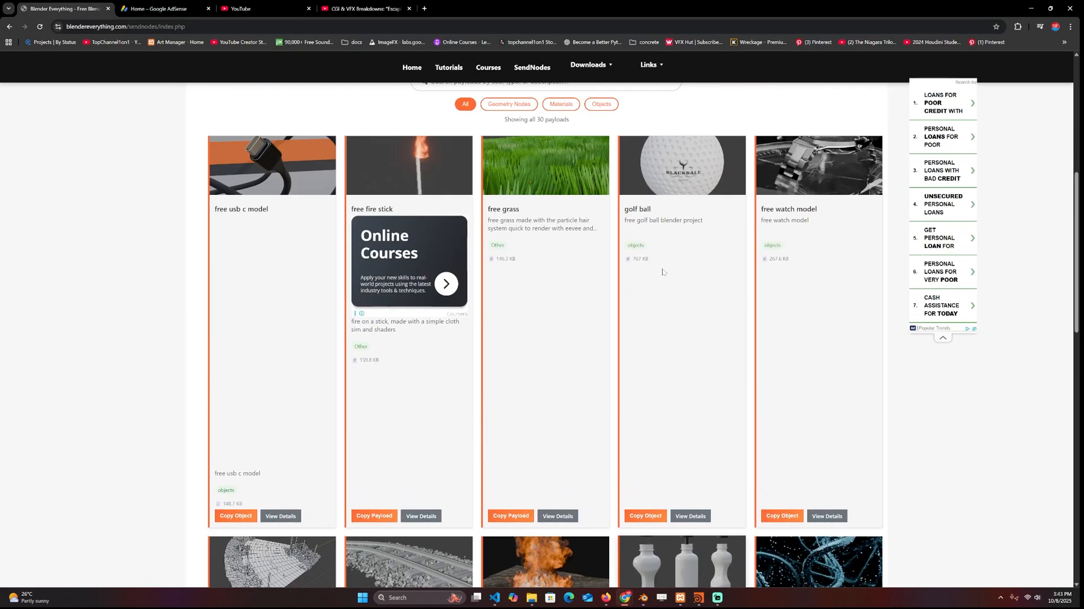
{"action": "scroll", "scroll_direction": "down", "scroll_amount": 3}
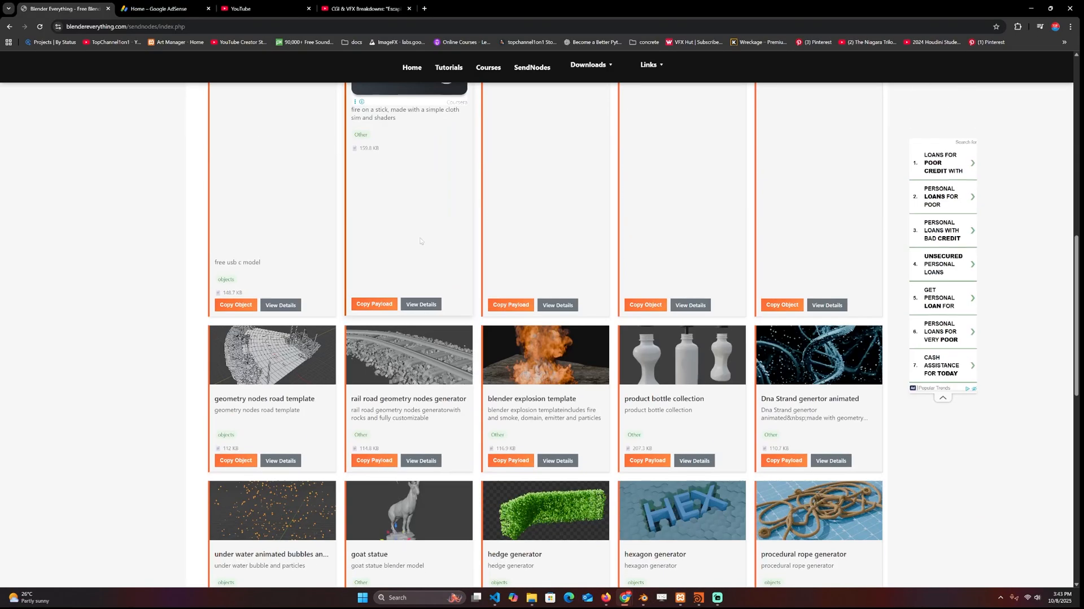
Paste the fire-on-a-stick template with its wind object and play its burning animation
{"action": "left_click", "coordinate": [373, 304]}
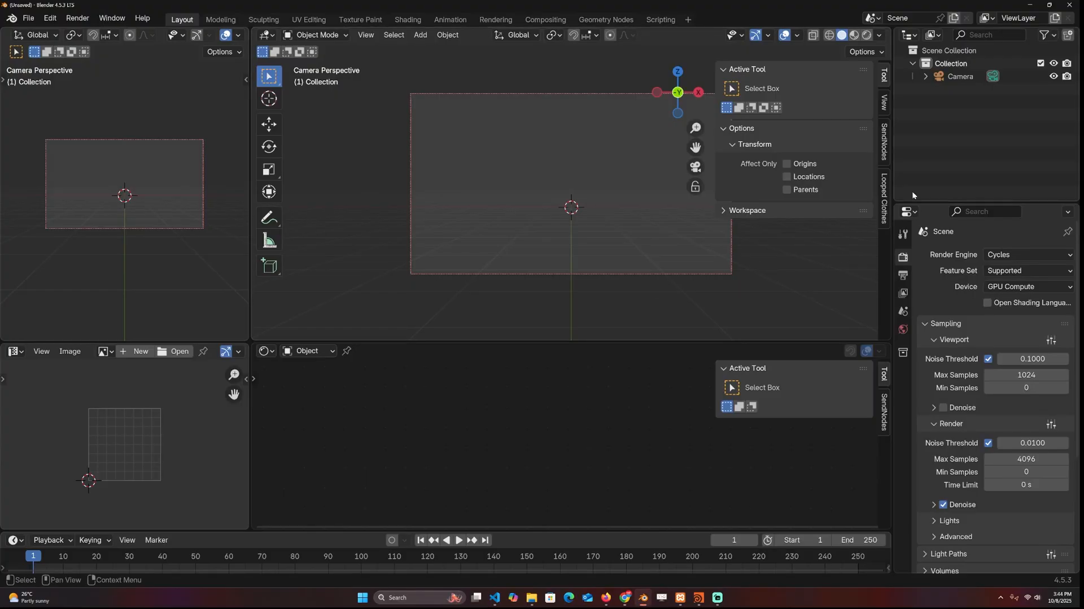
{"action": "left_click", "coordinate": [800, 140]}
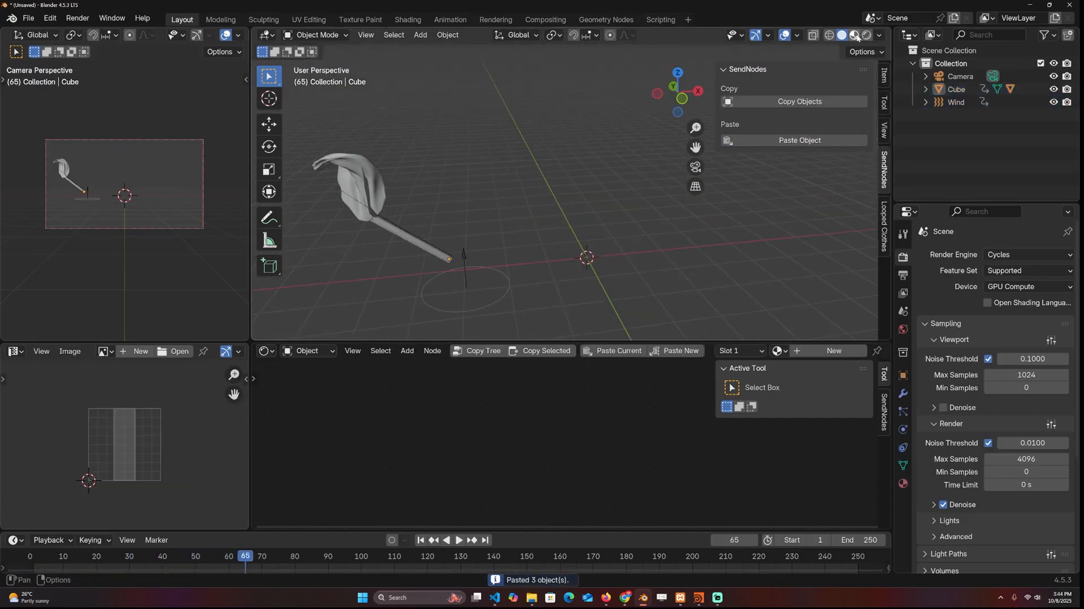
{"action": "left_click", "coordinate": [858, 35]}
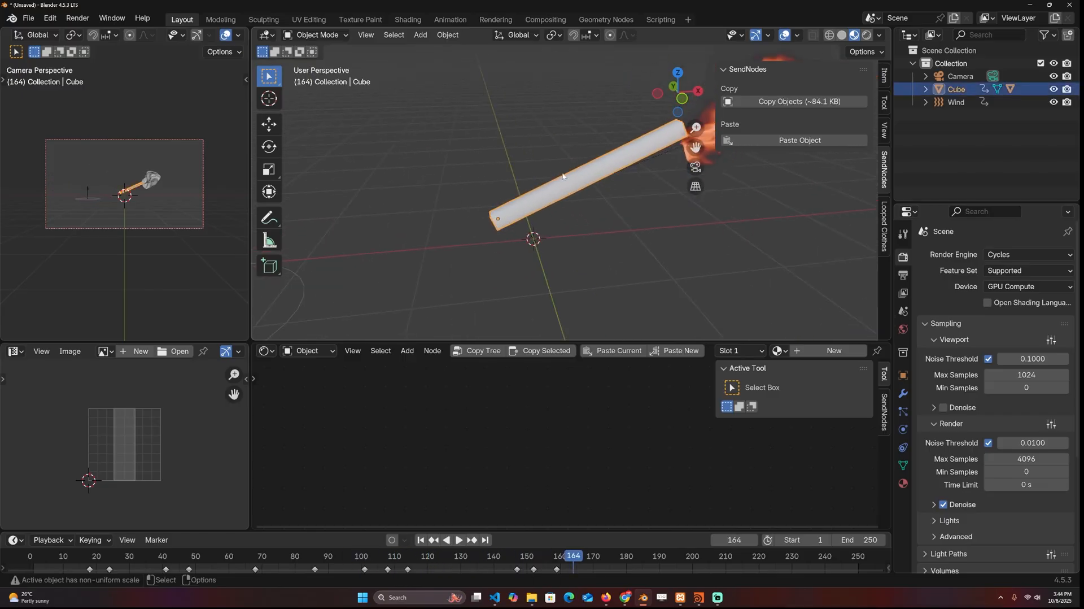
{"action": "left_click", "coordinate": [420, 35]}
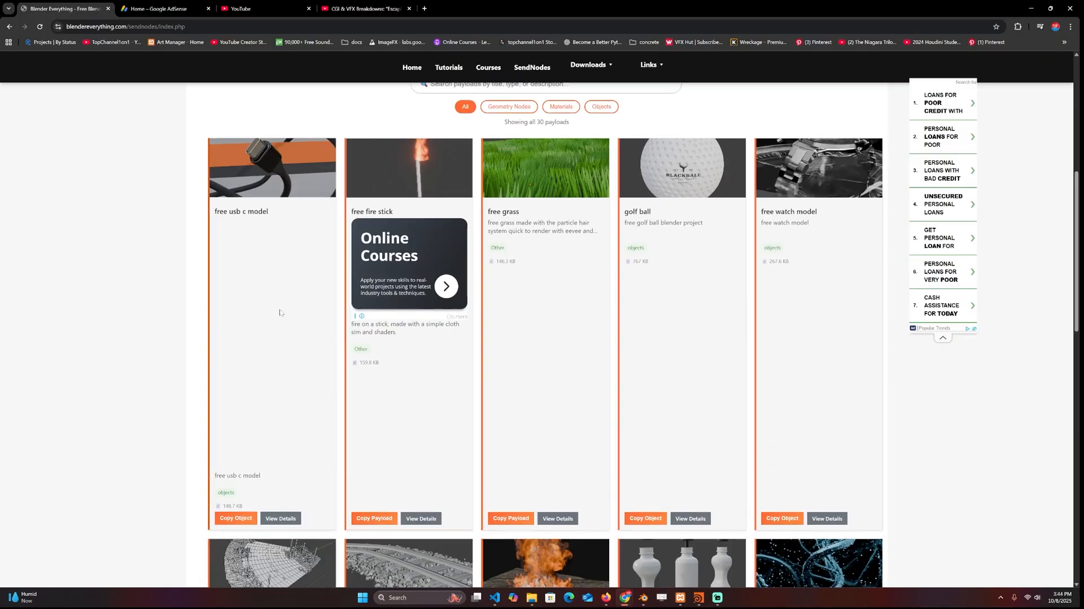
Paste the USB-C cable model into the scene and briefly inspect it in Edit Mode
{"action": "scroll", "scroll_direction": "down", "scroll_amount": 3}
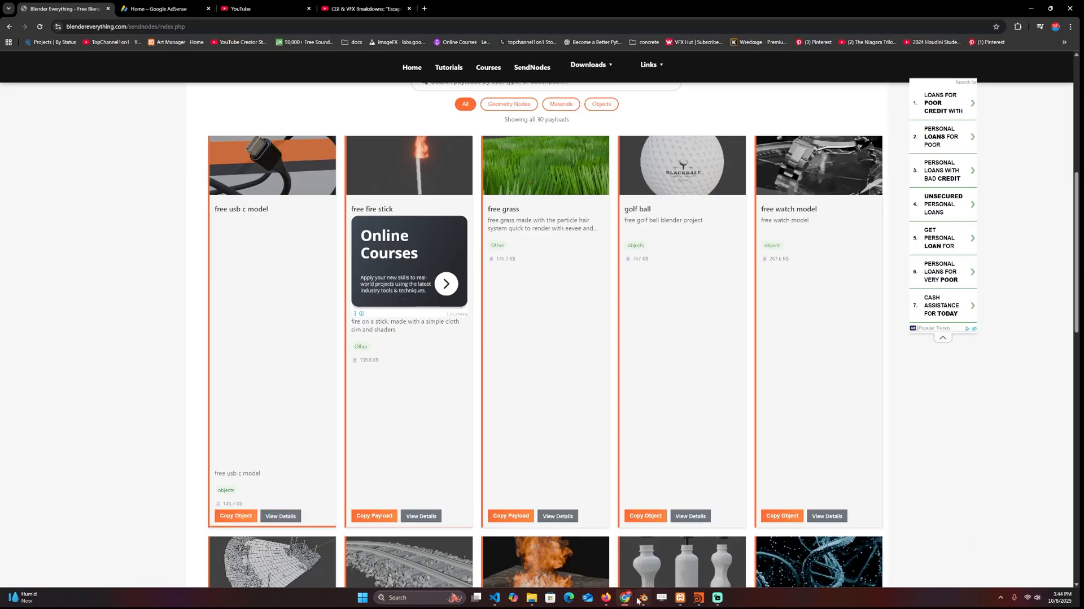
{"action": "left_click", "coordinate": [640, 599]}
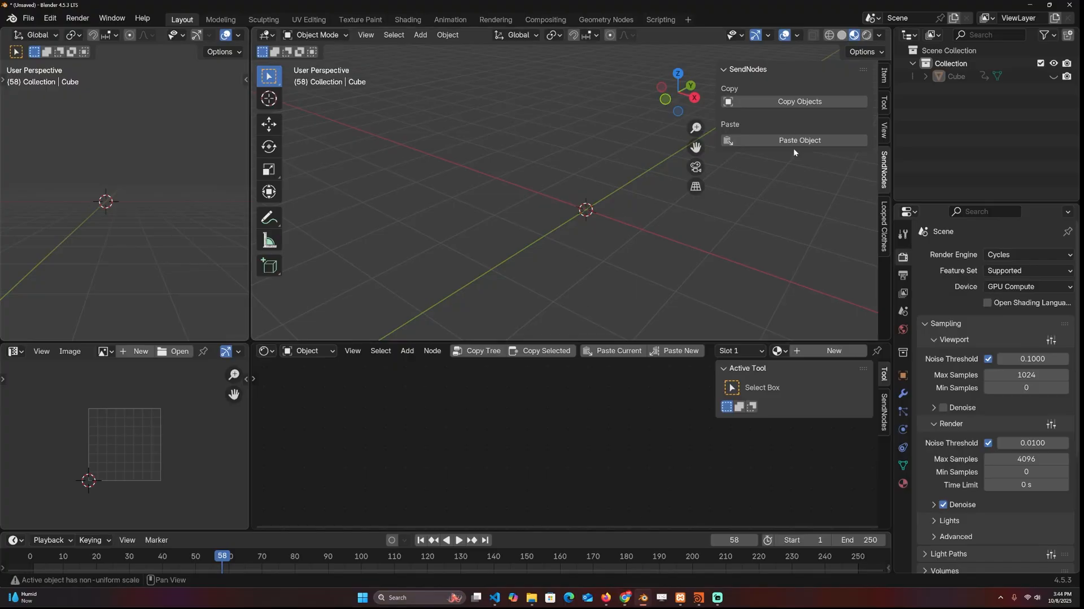
{"action": "left_click", "coordinate": [799, 140]}
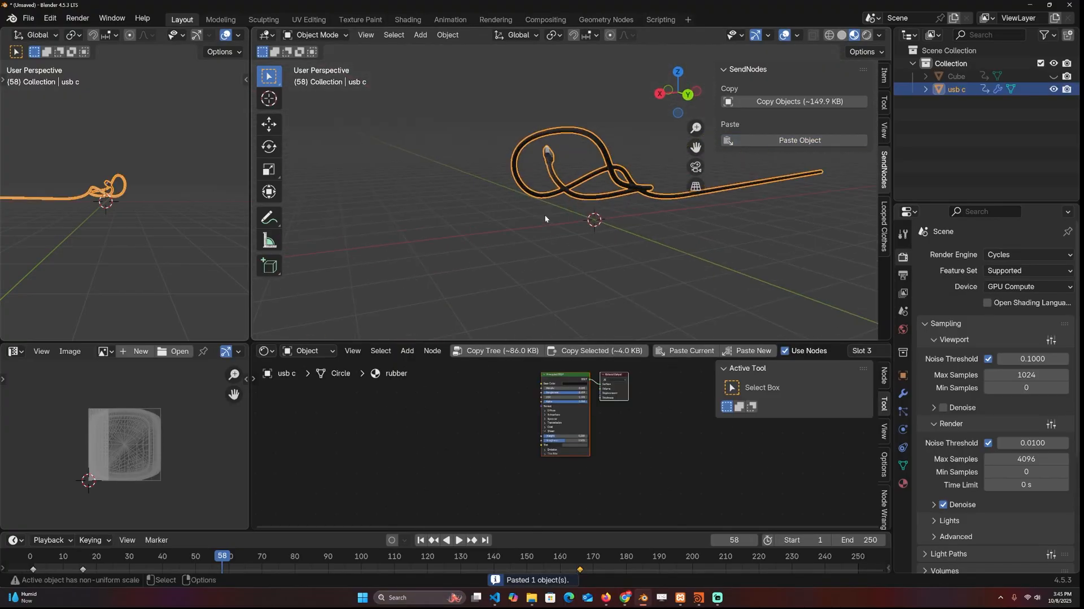
{"action": "key", "text": "Tab"}
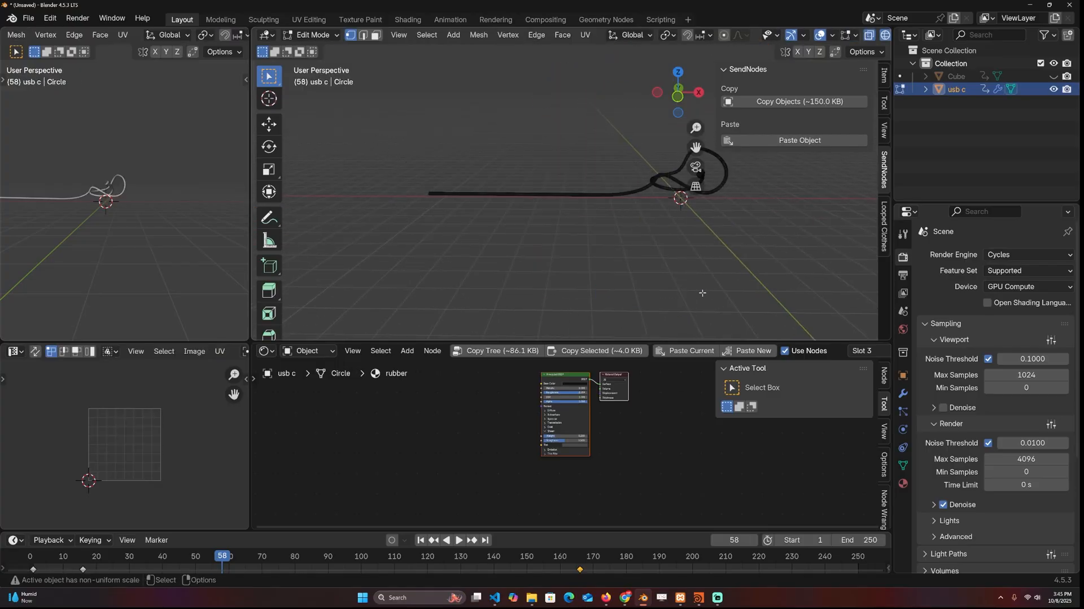
{"action": "key", "text": "Tab"}
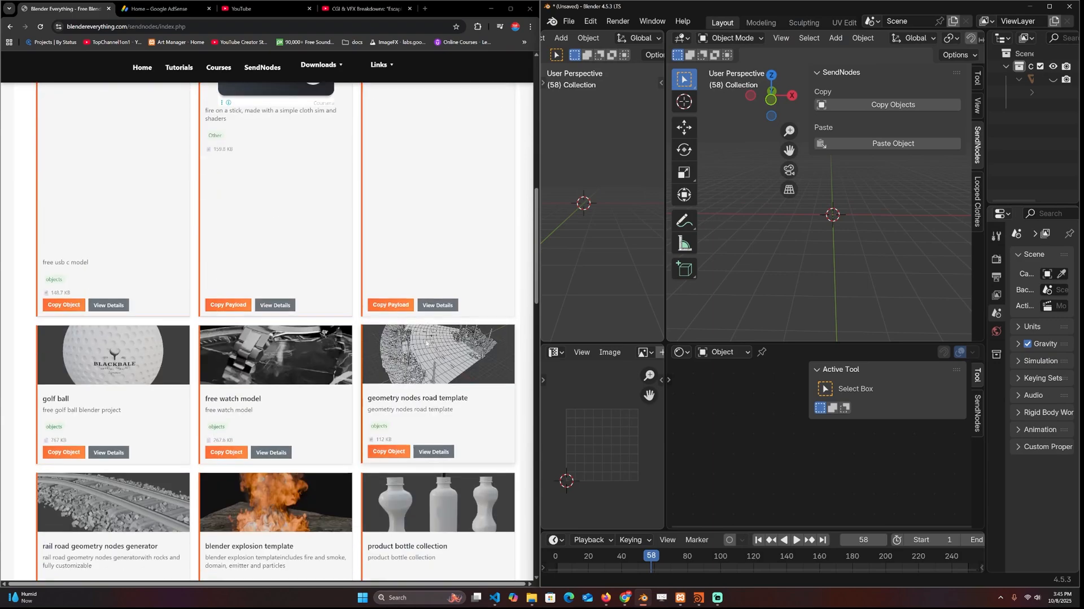
Copy the free grass payload, paste it into the scene and play its animation
{"action": "left_click", "coordinate": [391, 305]}
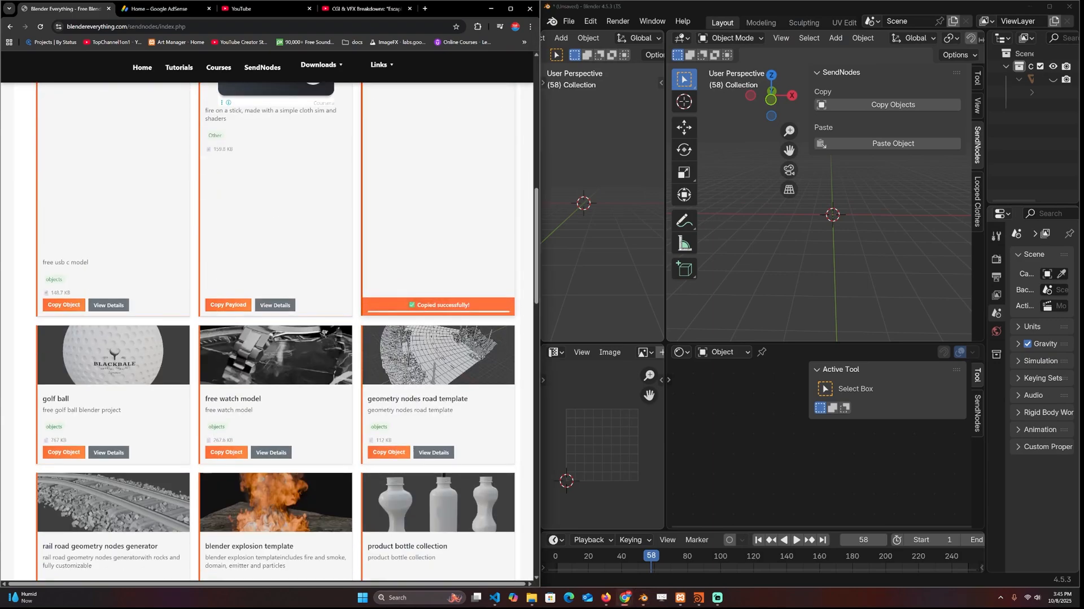
{"action": "left_click", "coordinate": [892, 144]}
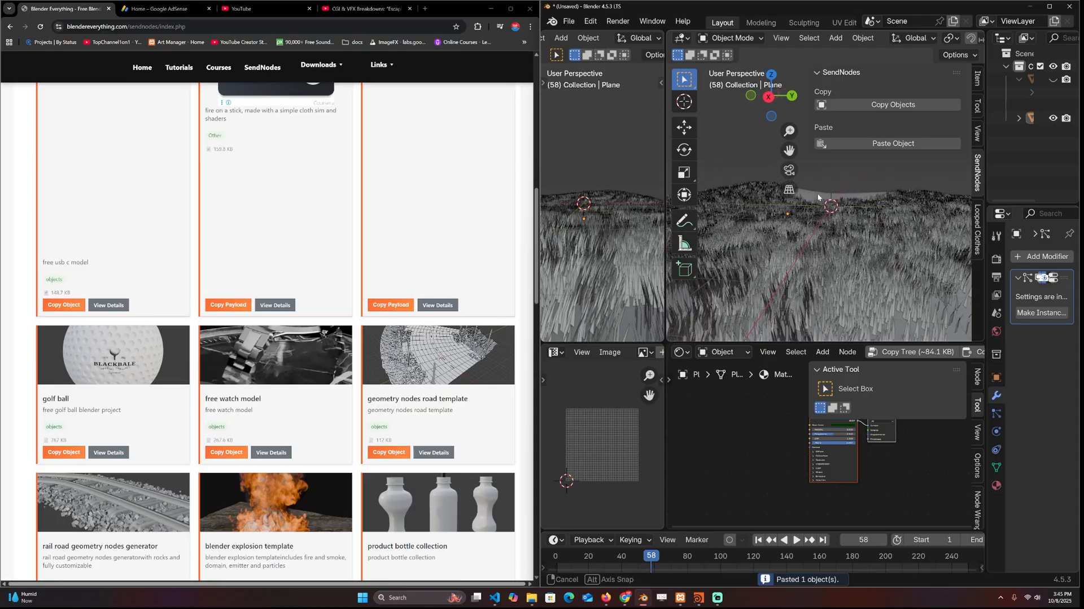
{"action": "left_click", "coordinate": [797, 540]}
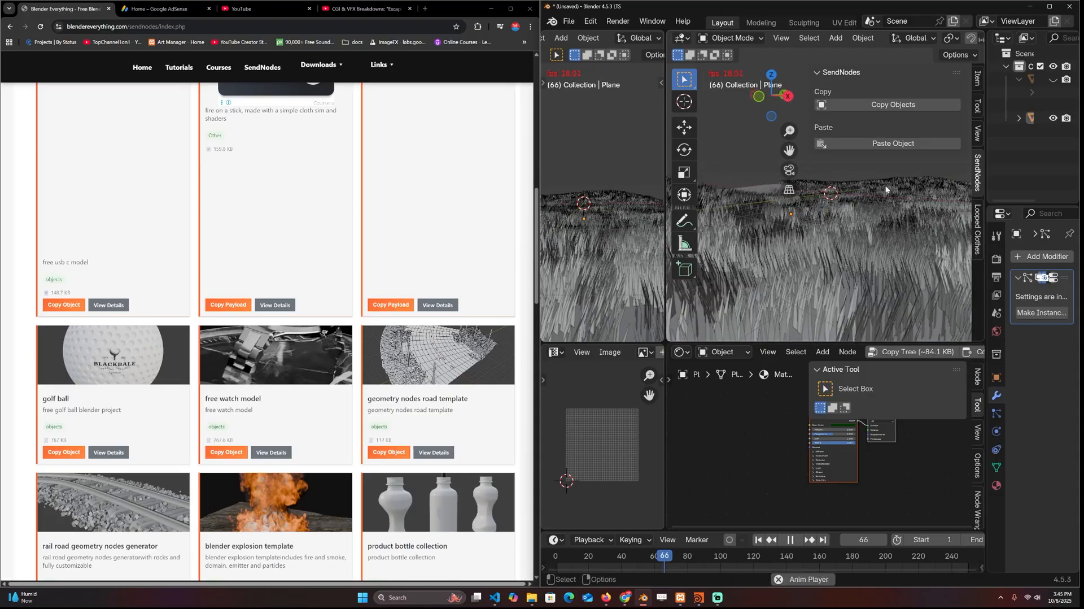
{"action": "left_click", "coordinate": [795, 540]}
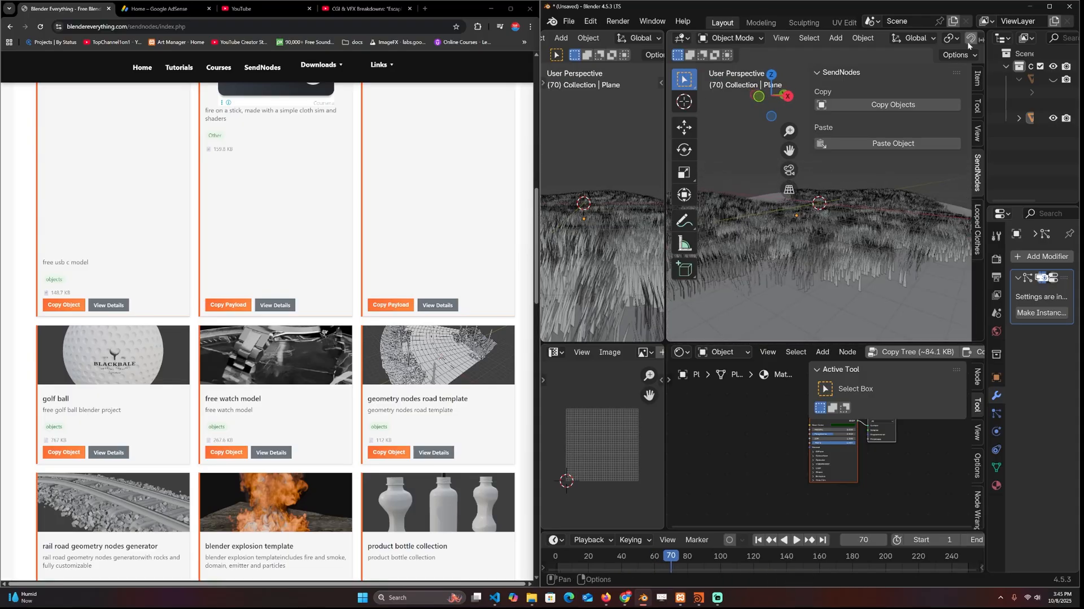
{"action": "left_click", "coordinate": [975, 39]}
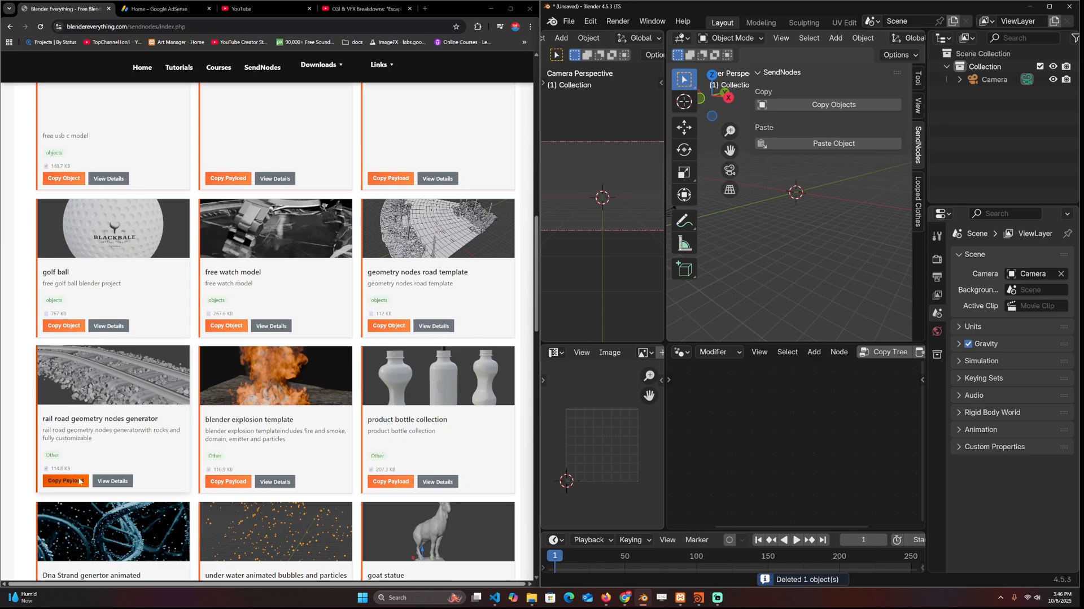
Copy and paste the rail road geometry-nodes generator, then start deleting it
{"action": "left_click", "coordinate": [63, 480]}
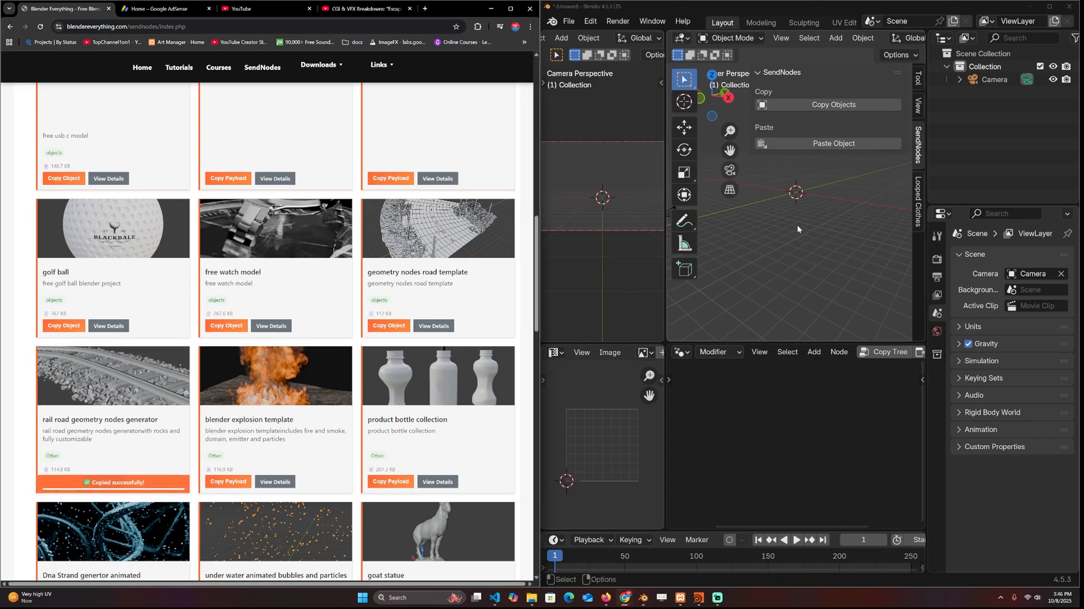
{"action": "left_click", "coordinate": [826, 143]}
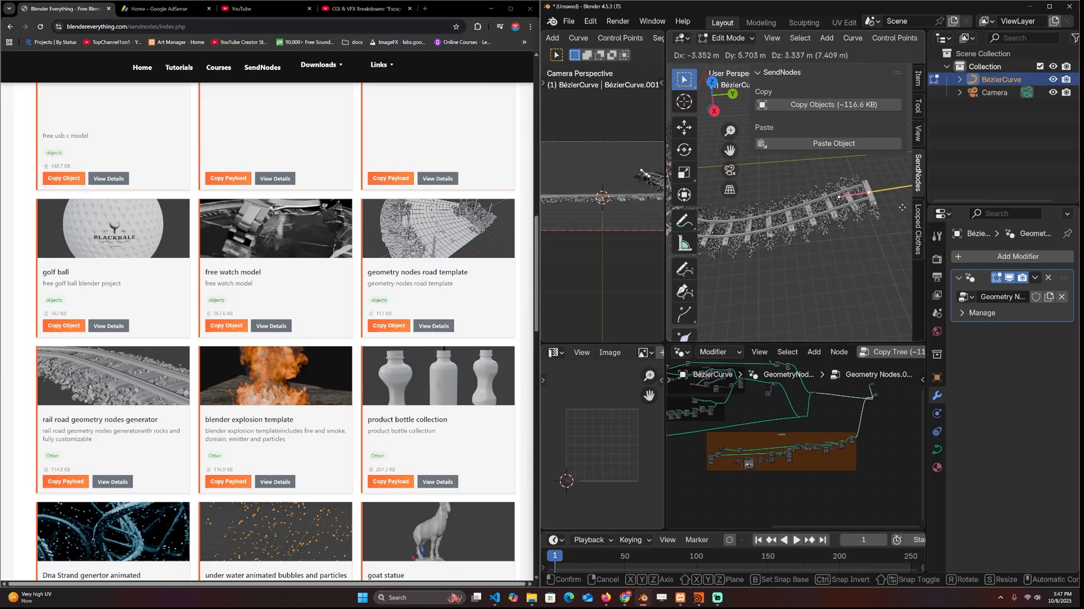
{"action": "key", "text": "X"}
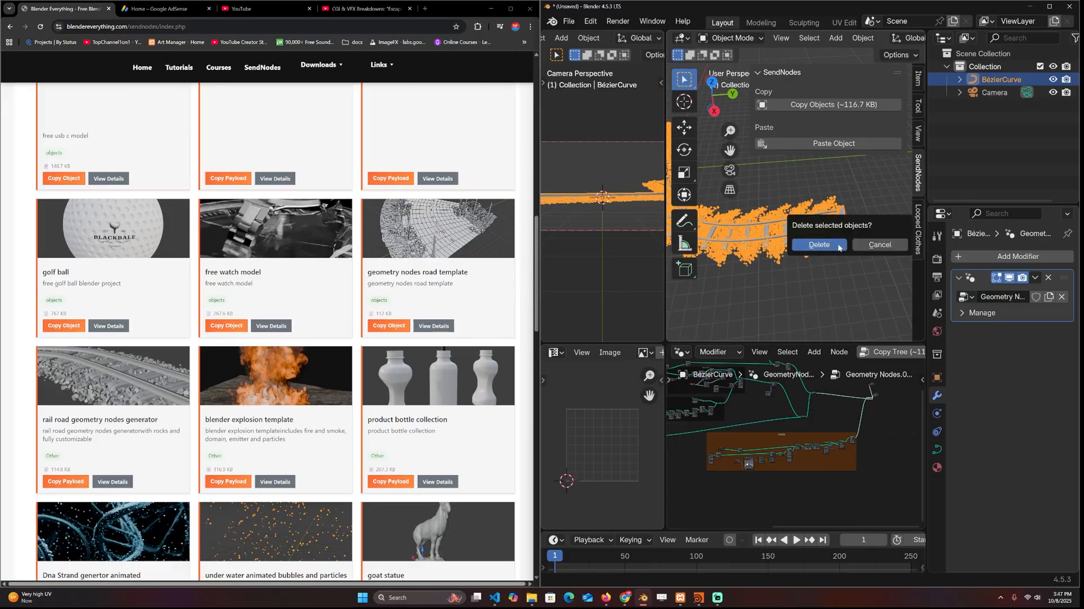
Confirm the rail road deletion, then paste the fire-and-smoke explosion template and play it
{"action": "left_click", "coordinate": [820, 245]}
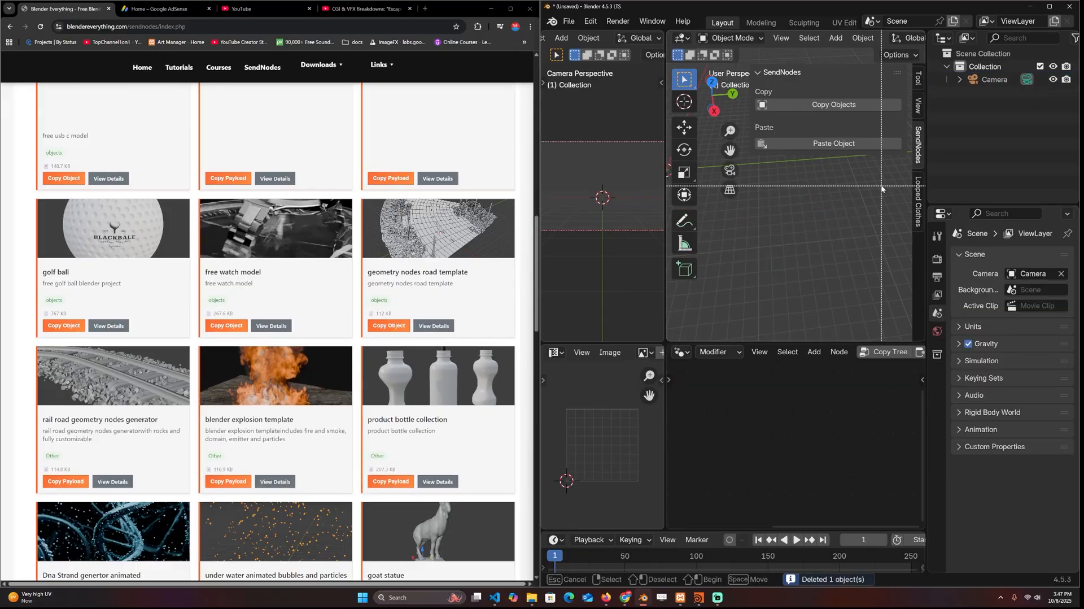
{"action": "left_click", "coordinate": [228, 481]}
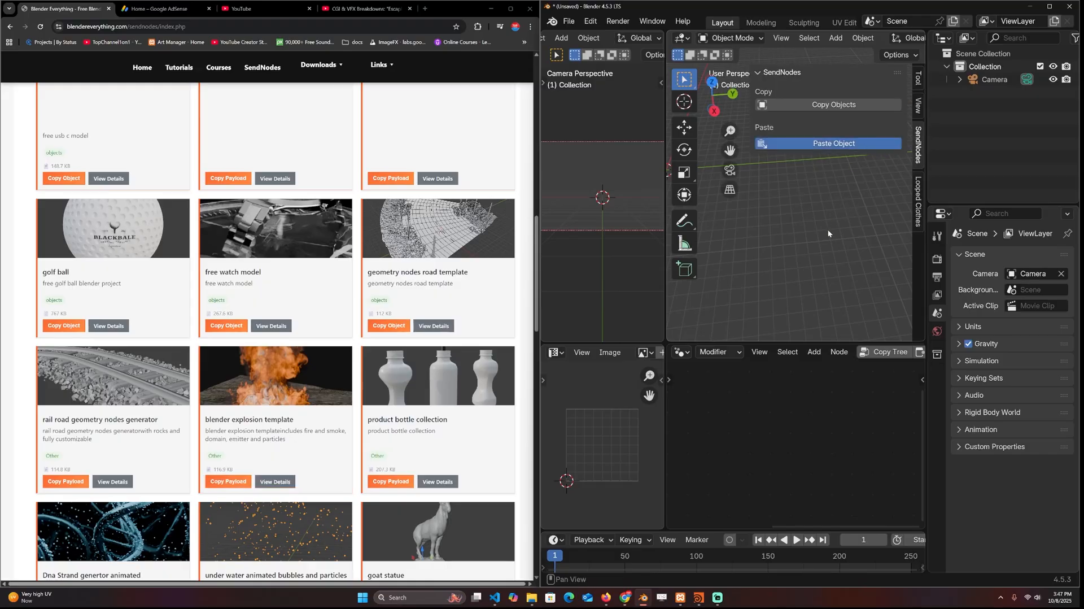
{"action": "left_click", "coordinate": [833, 144]}
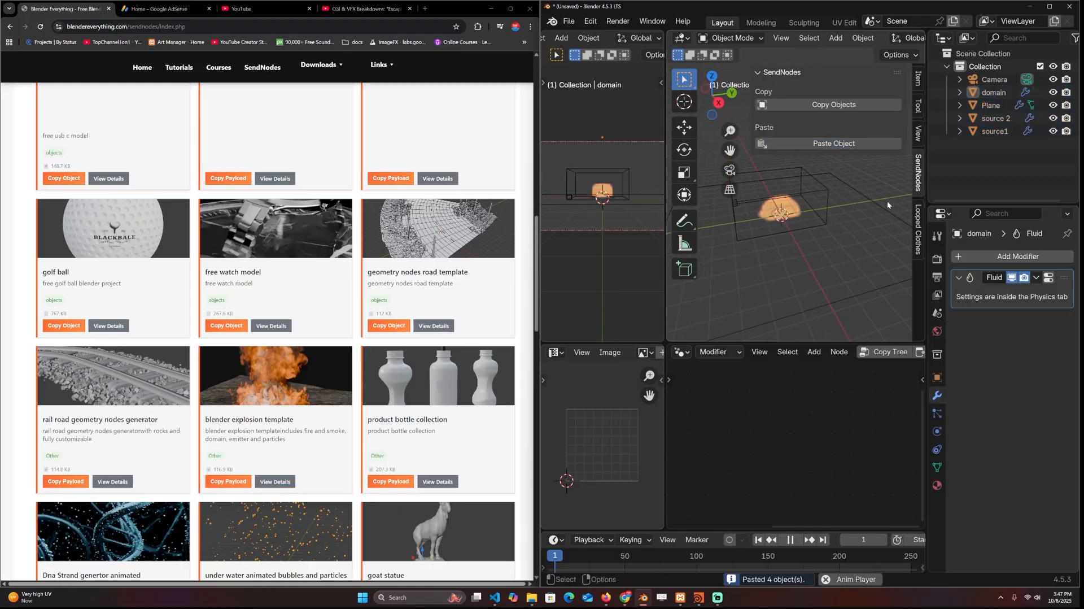
{"action": "left_click", "coordinate": [790, 540]}
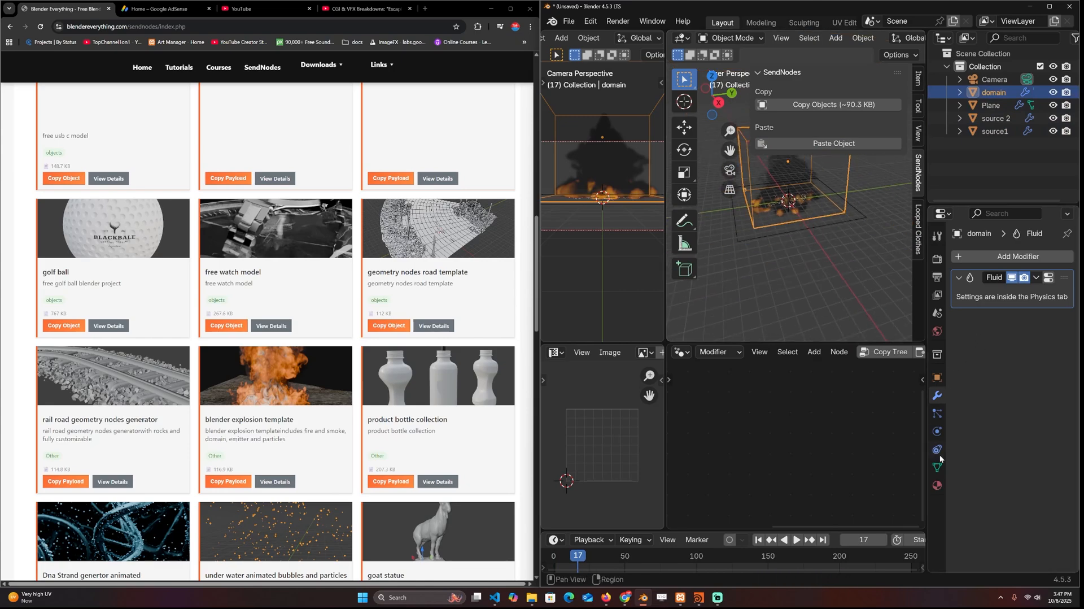
Inspect the domain's fluid physics and the source 2 Fluid Flow settings
{"action": "left_click", "coordinate": [936, 431]}
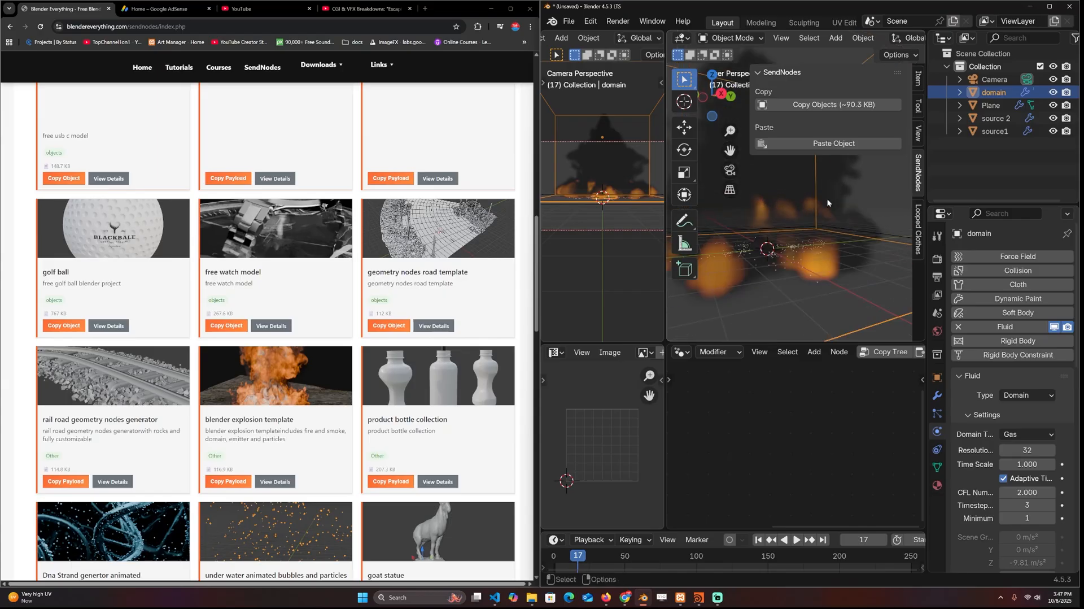
{"action": "left_click", "coordinate": [996, 119]}
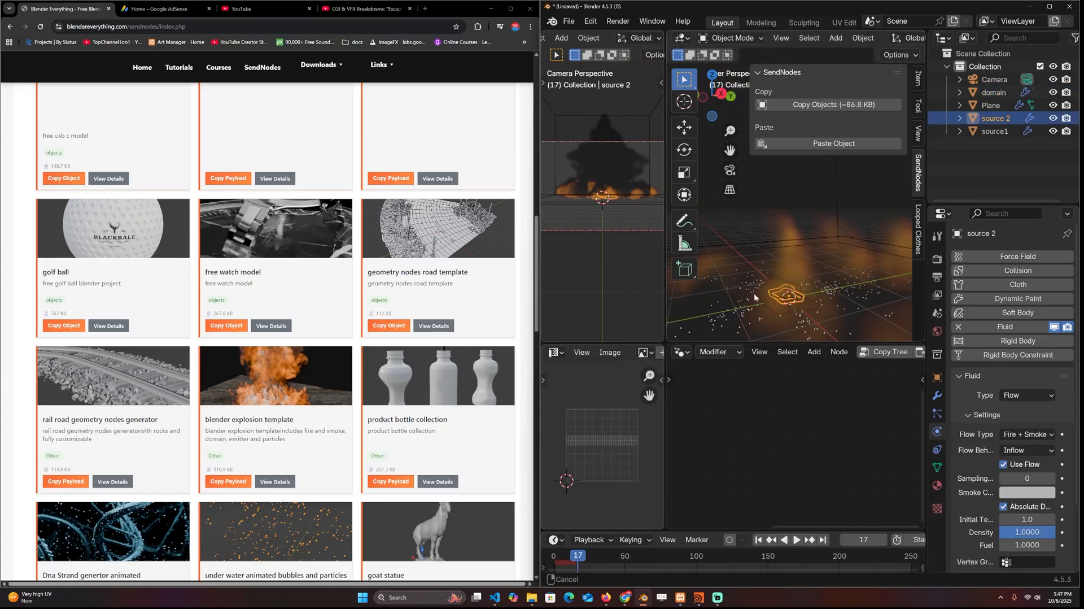
{"action": "left_click", "coordinate": [994, 131]}
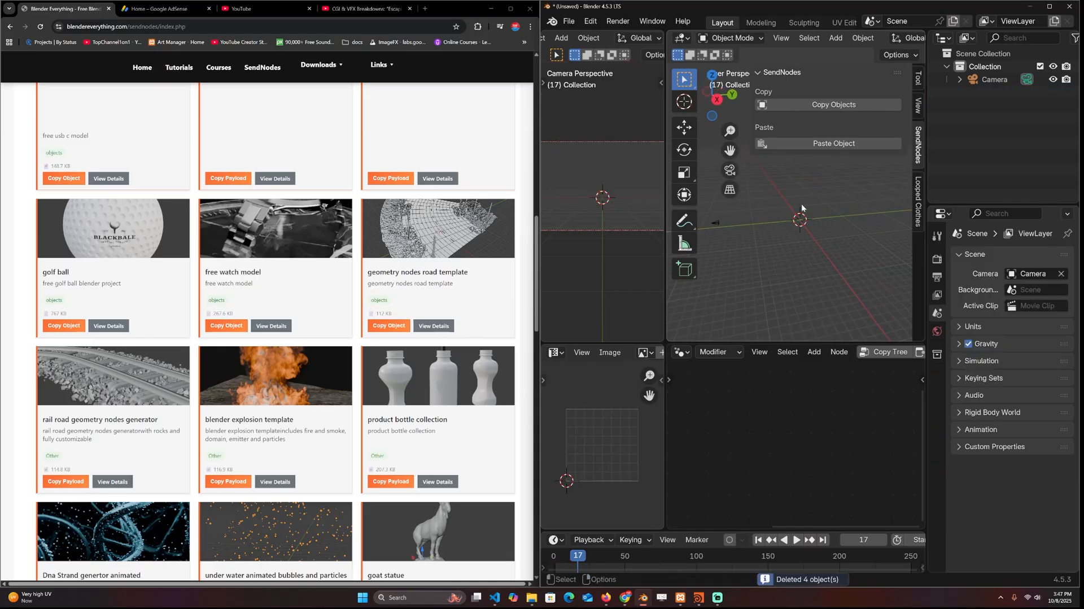
Copy and paste the product bottle collection's six curve objects, then delete them
{"action": "scroll", "scroll_direction": "down", "scroll_amount": 3}
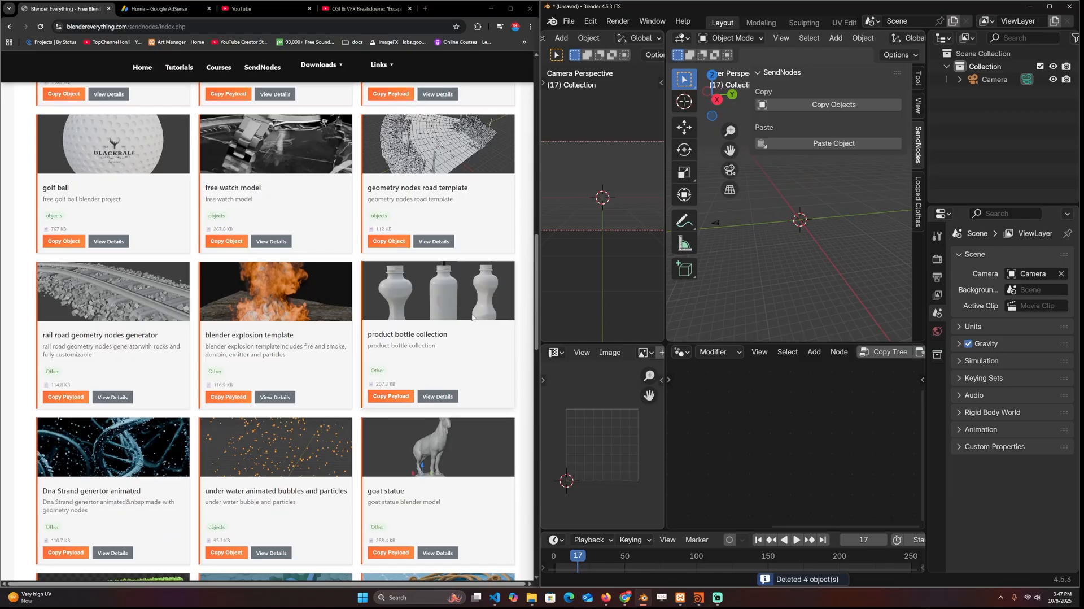
{"action": "left_click", "coordinate": [391, 397]}
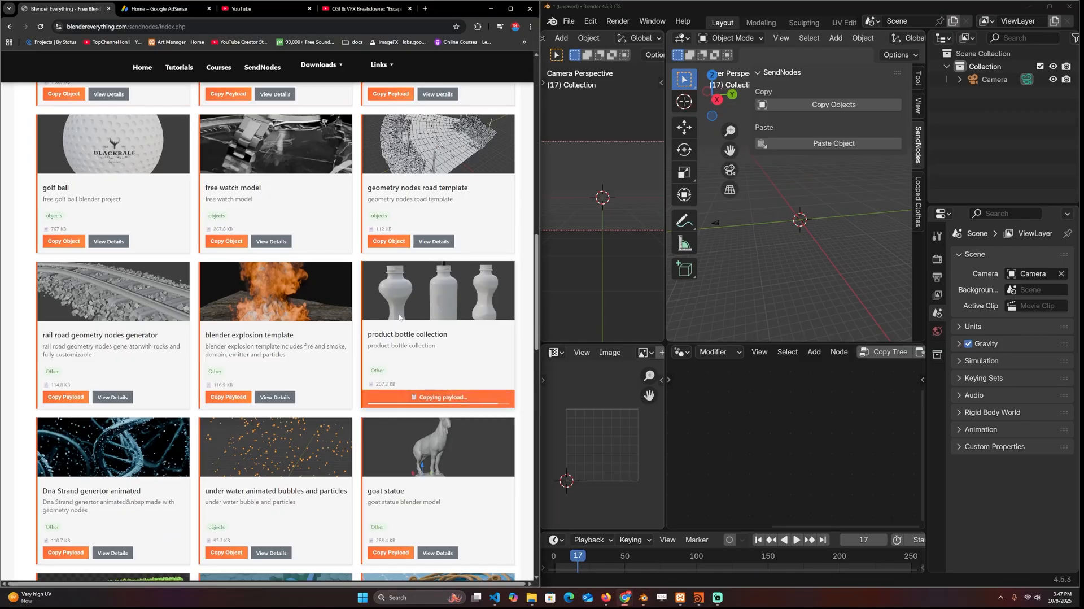
{"action": "left_click", "coordinate": [833, 143]}
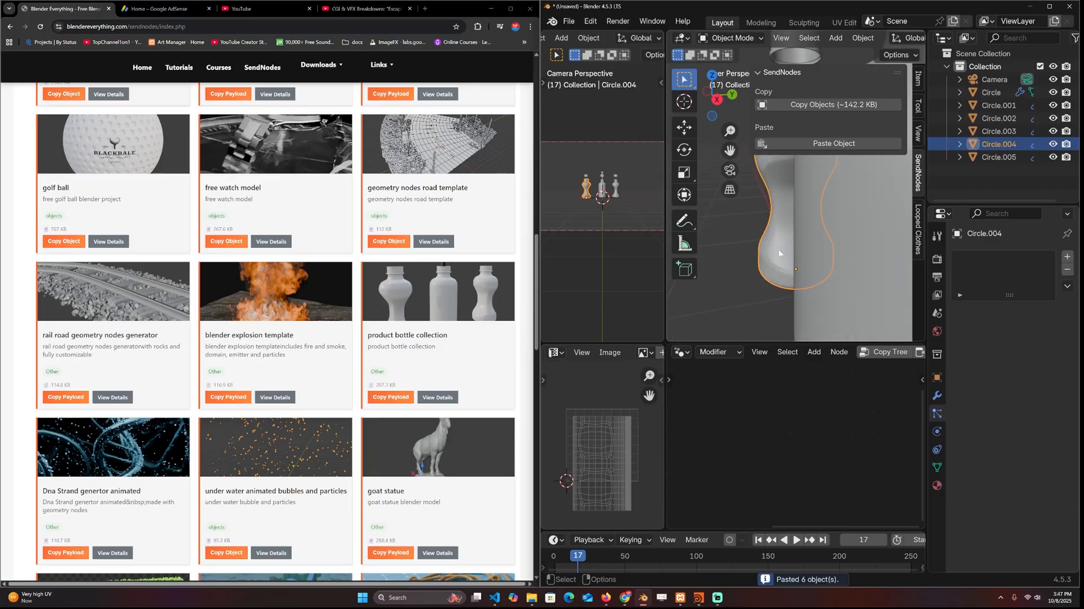
{"action": "key", "text": "Tab"}
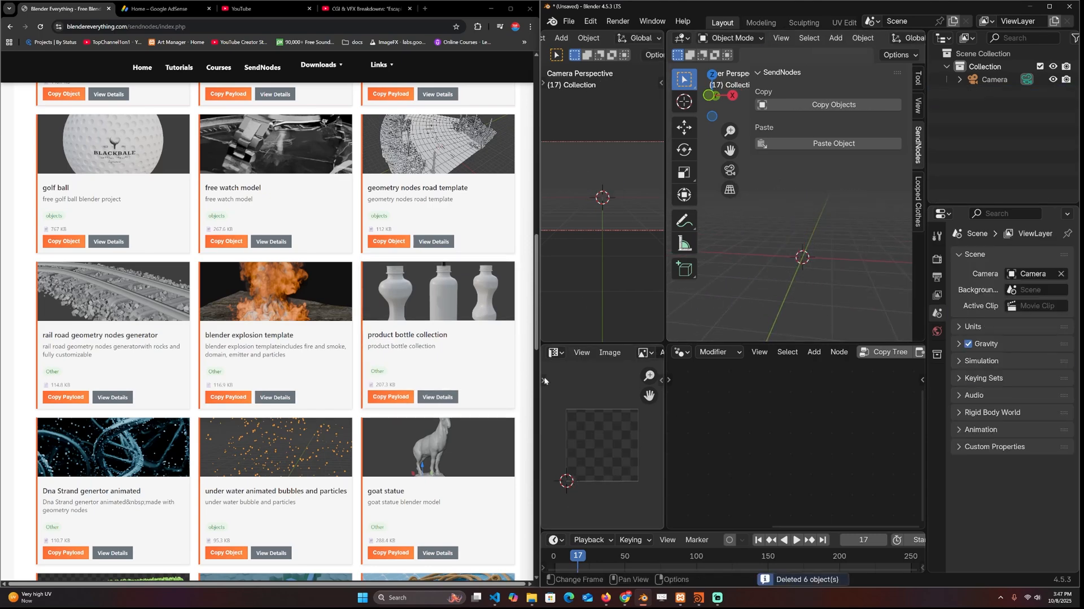
Copy and paste the animated DNA strand generator, then start deleting it
{"action": "scroll", "scroll_direction": "down", "scroll_amount": 3}
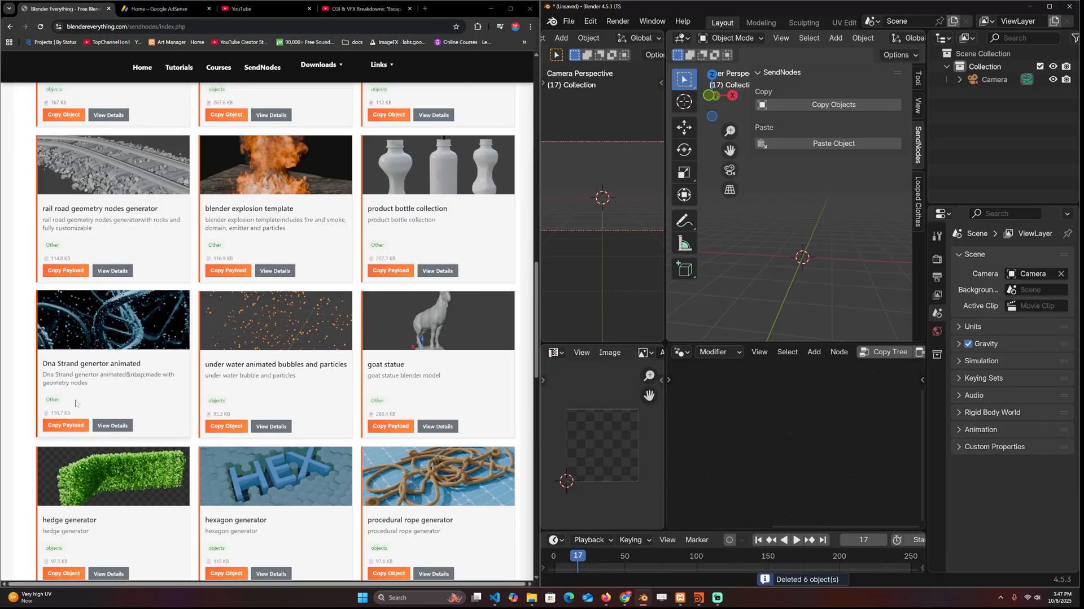
{"action": "left_click", "coordinate": [66, 425]}
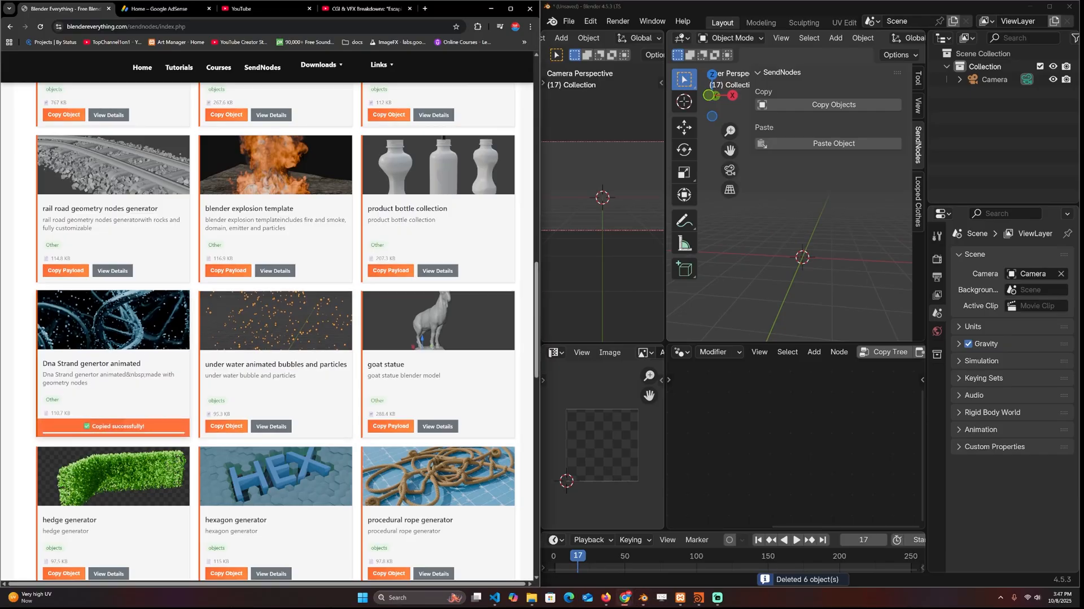
{"action": "left_click", "coordinate": [833, 143]}
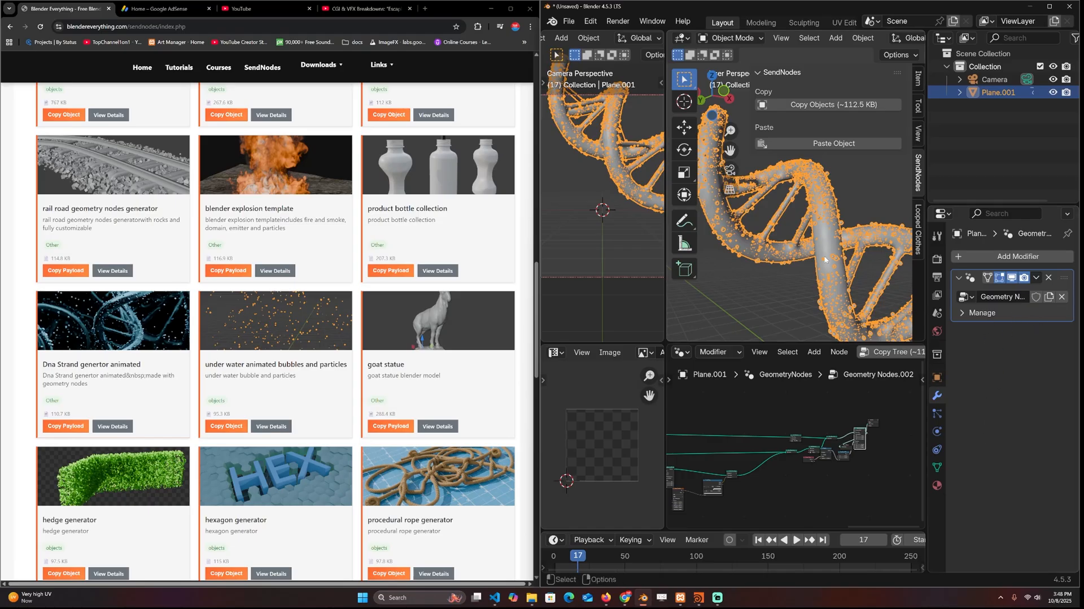
{"action": "mouse_move", "coordinate": [822, 245]}
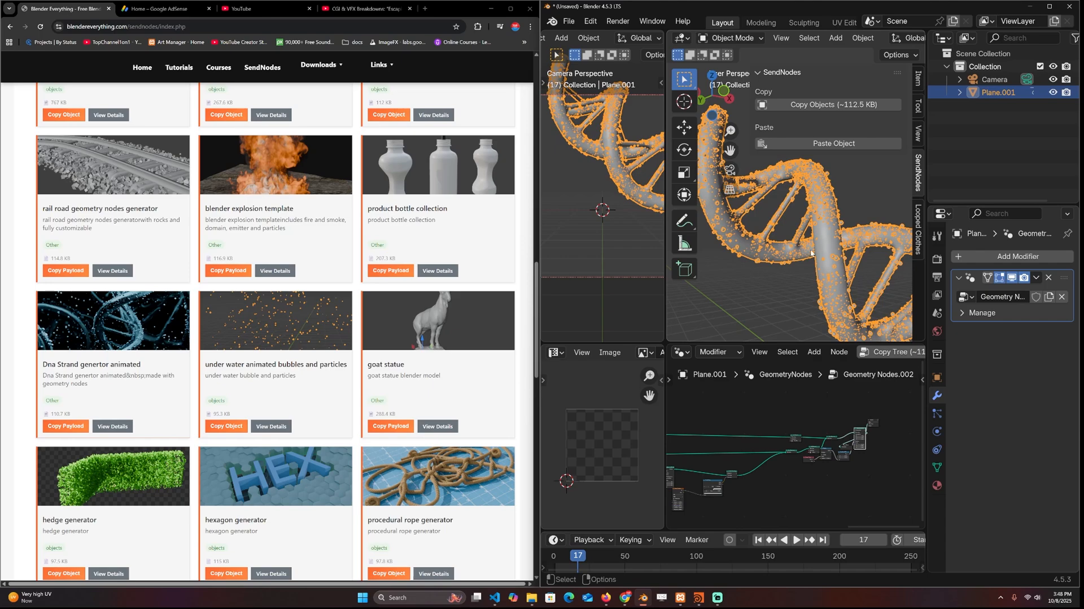
{"action": "key", "text": "X"}
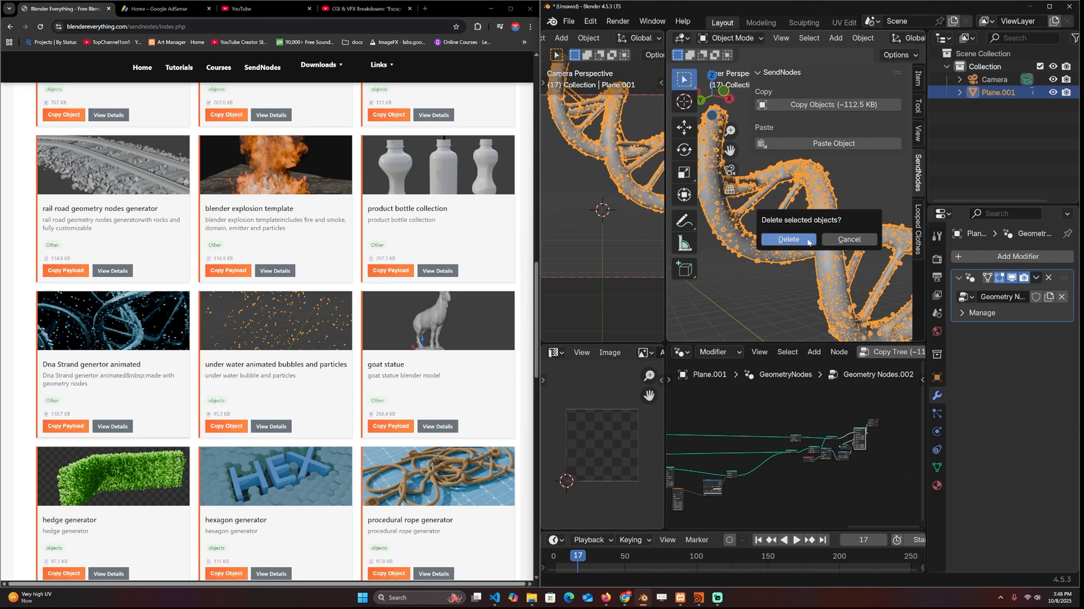
Confirm the DNA strand deletion, then paste the underwater bubbles template and play its animation
{"action": "left_click", "coordinate": [788, 240]}
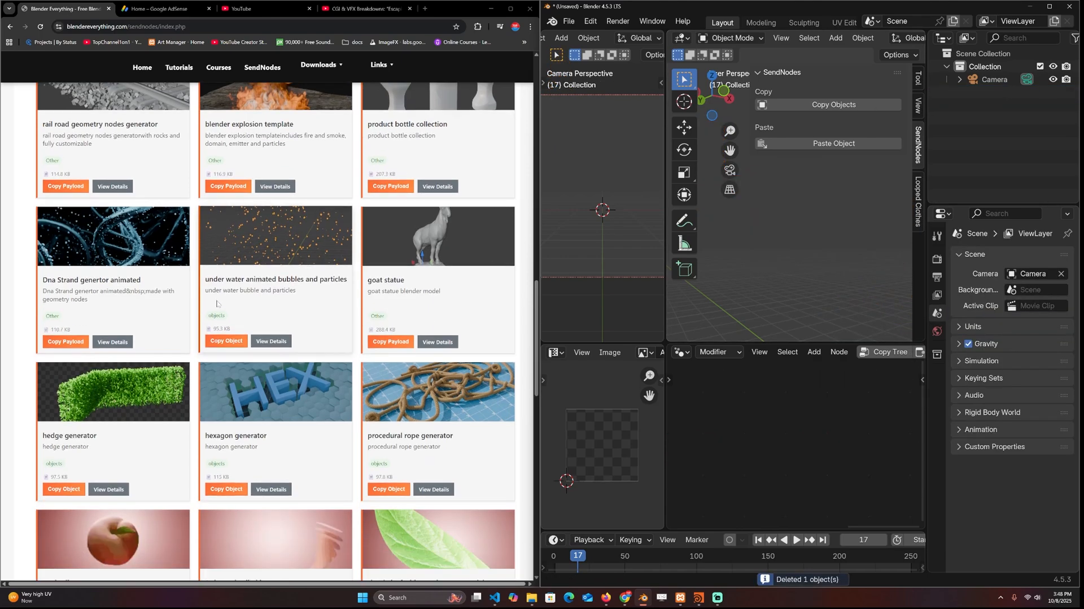
{"action": "left_click", "coordinate": [226, 341]}
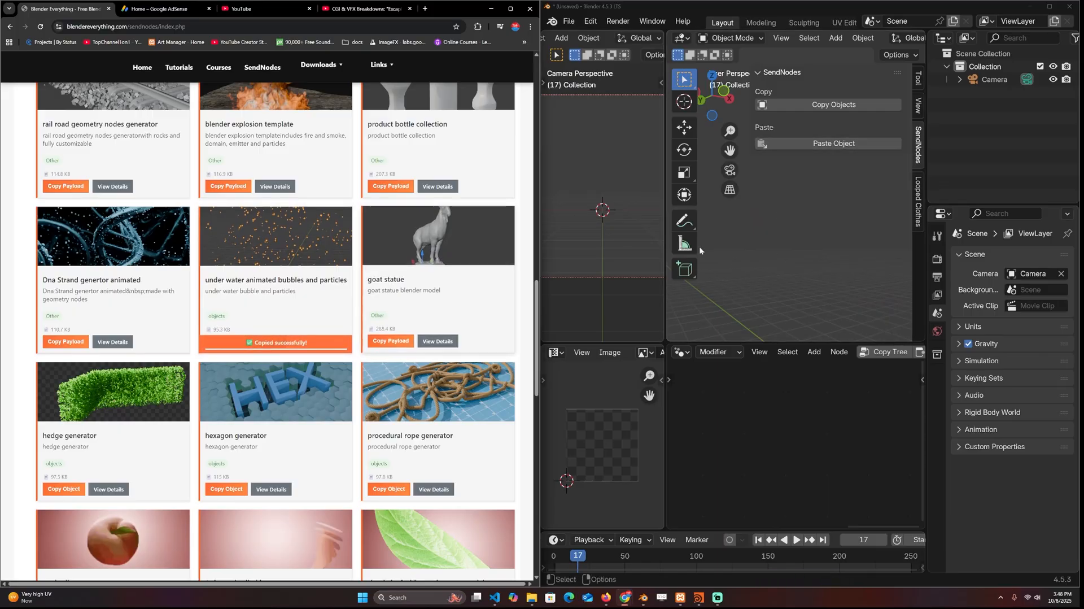
{"action": "left_click", "coordinate": [833, 143]}
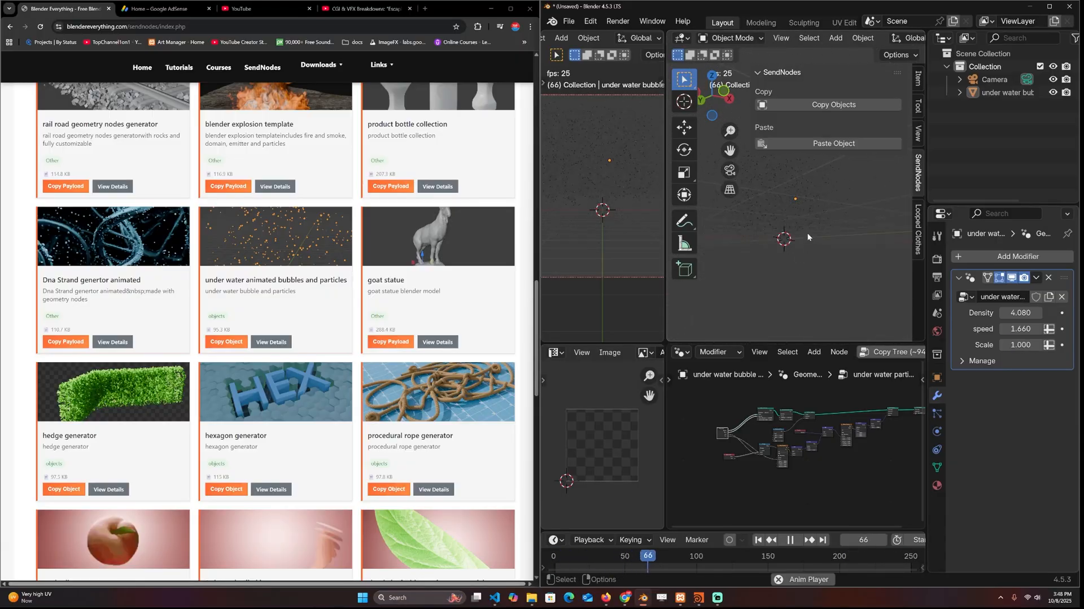
{"action": "left_click", "coordinate": [790, 540]}
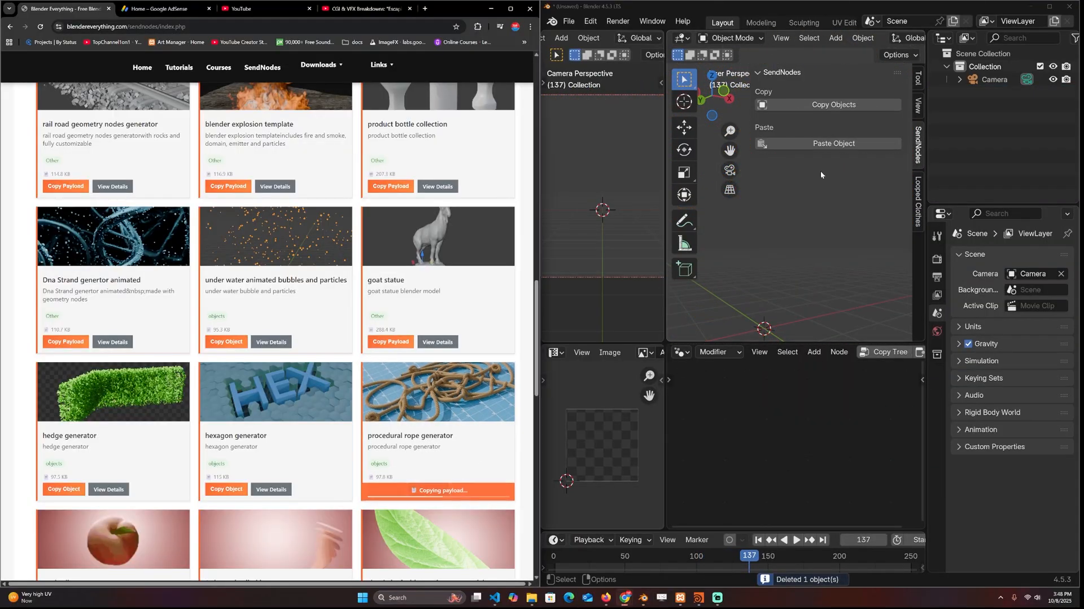
{"action": "scroll", "scroll_direction": "down", "scroll_amount": 3}
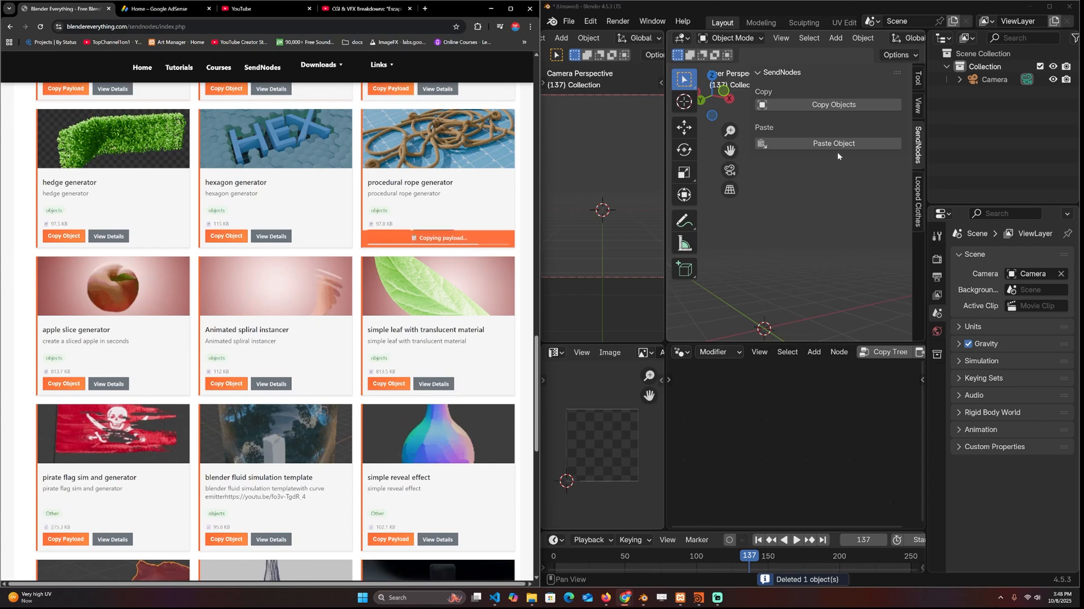
{"action": "left_click", "coordinate": [833, 144]}
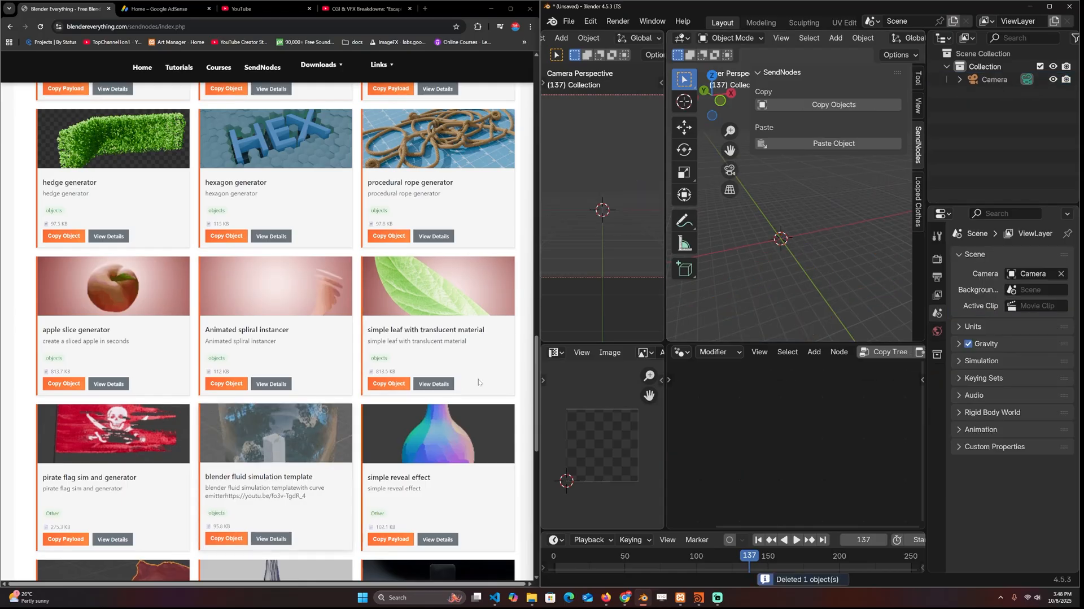
{"action": "scroll", "scroll_direction": "down", "scroll_amount": 3}
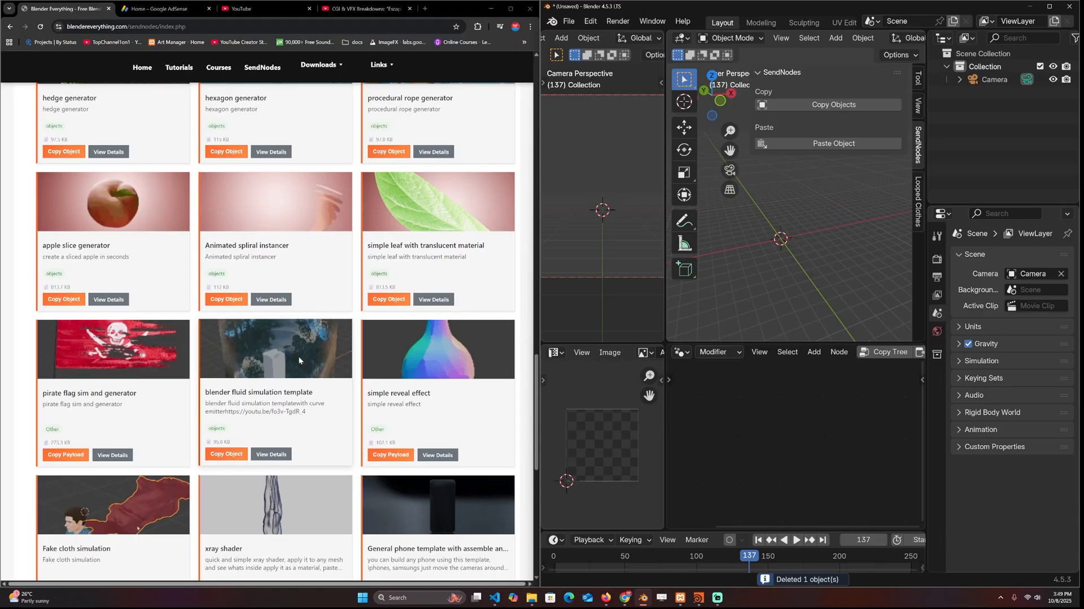
Copy and paste the curve-based fluid simulation template and preview it on the timeline
{"action": "left_click", "coordinate": [226, 455]}
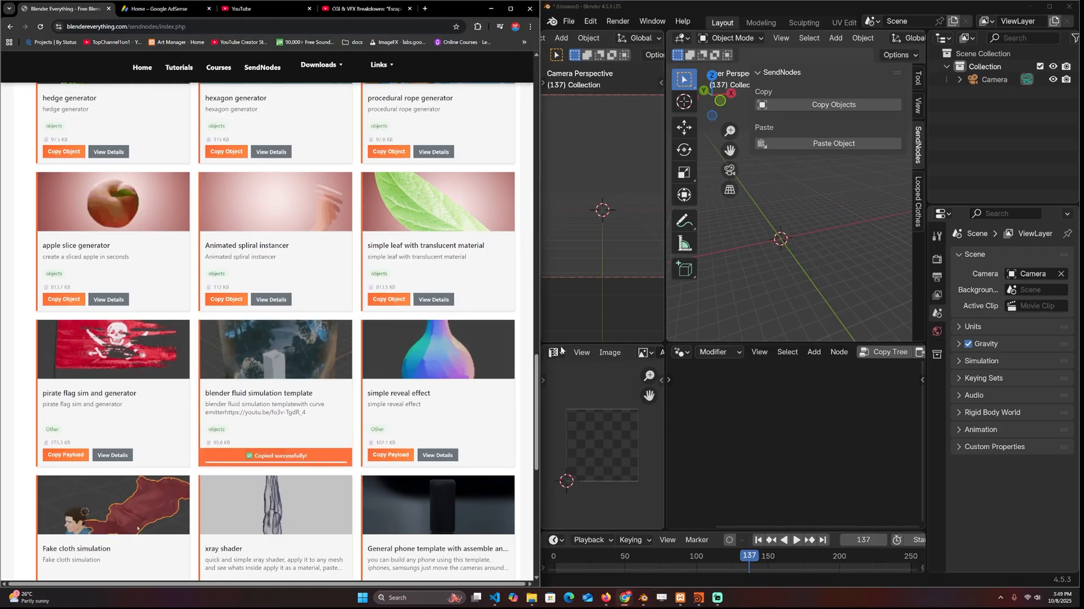
{"action": "left_click", "coordinate": [833, 143]}
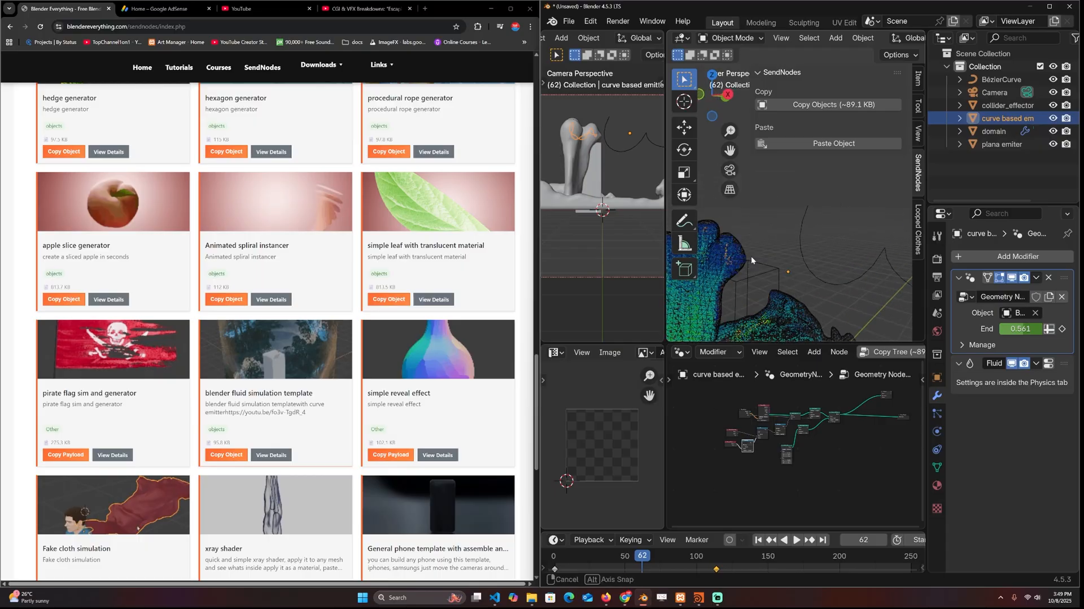
{"action": "left_click", "coordinate": [798, 540]}
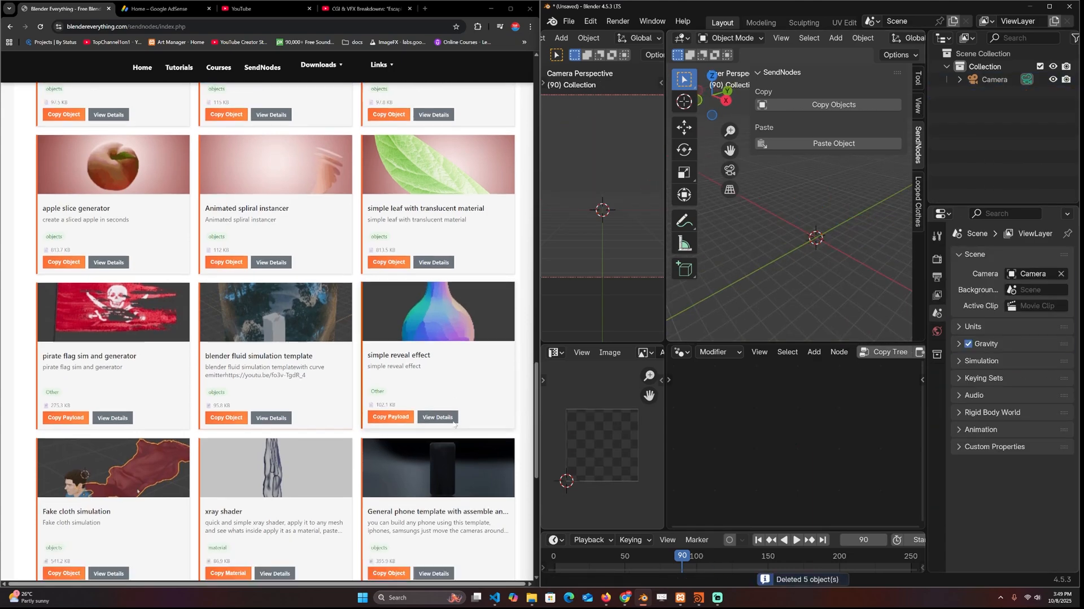
{"action": "scroll", "scroll_direction": "down", "scroll_amount": 3}
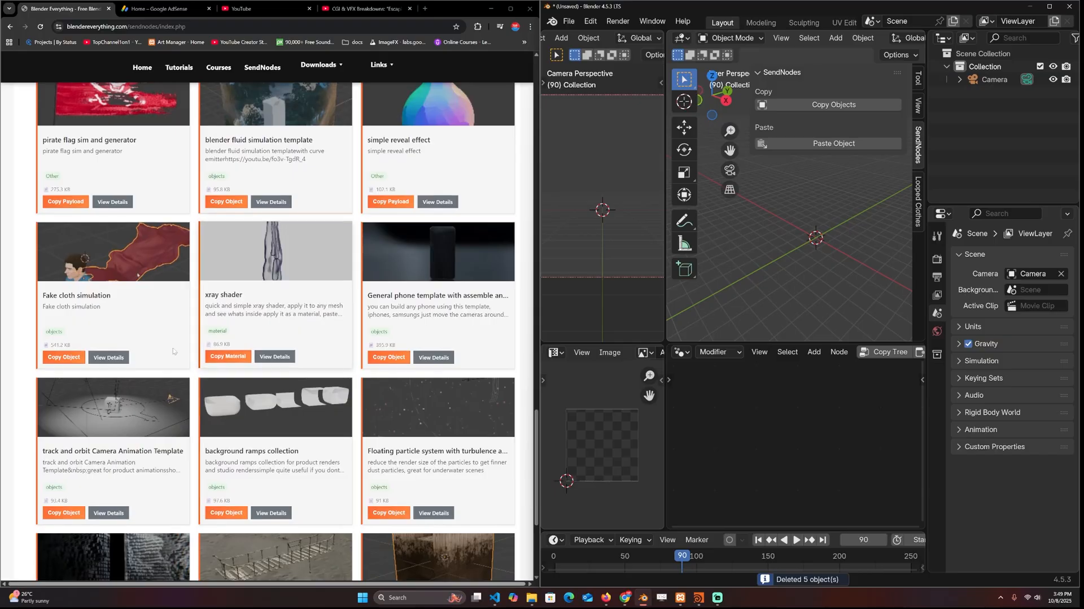
{"action": "scroll", "scroll_direction": "down", "scroll_amount": 3}
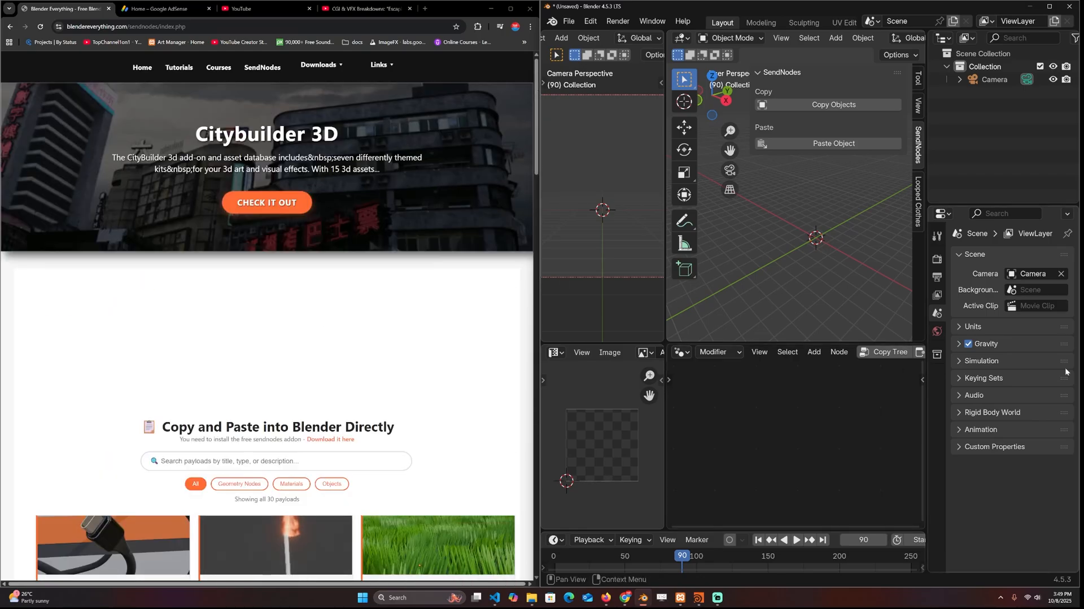
{"action": "mouse_move", "coordinate": [1066, 372]}
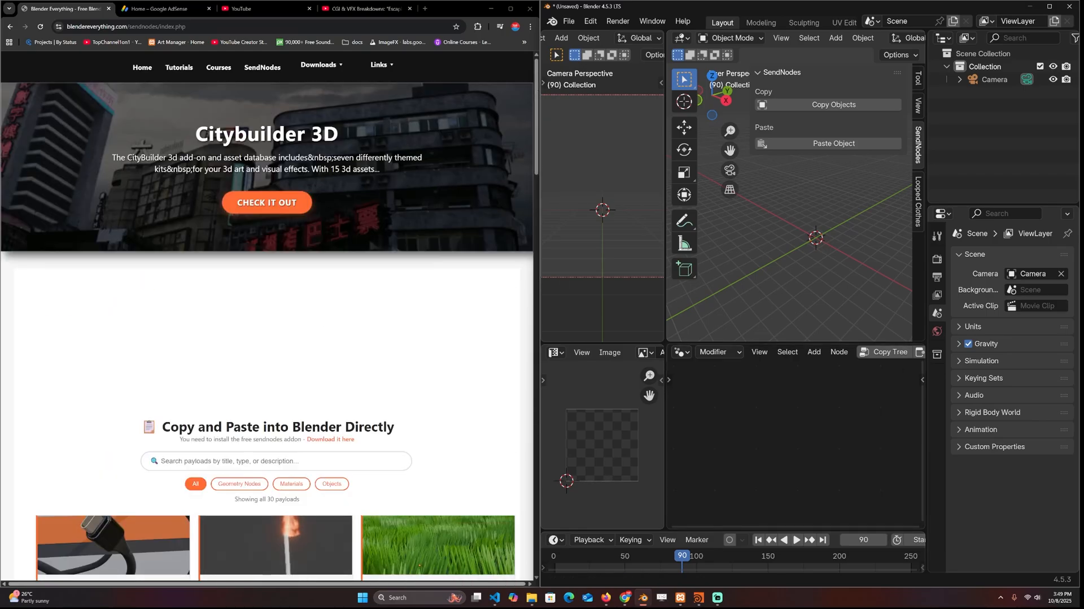